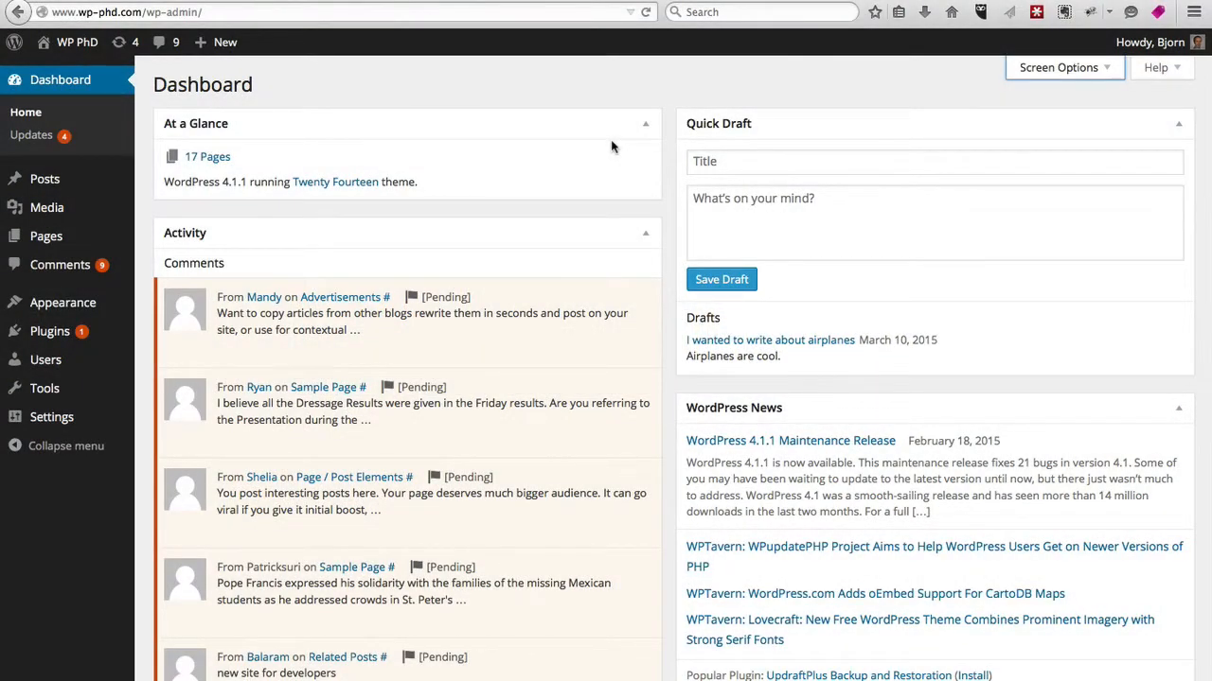
mouse_move(44, 179)
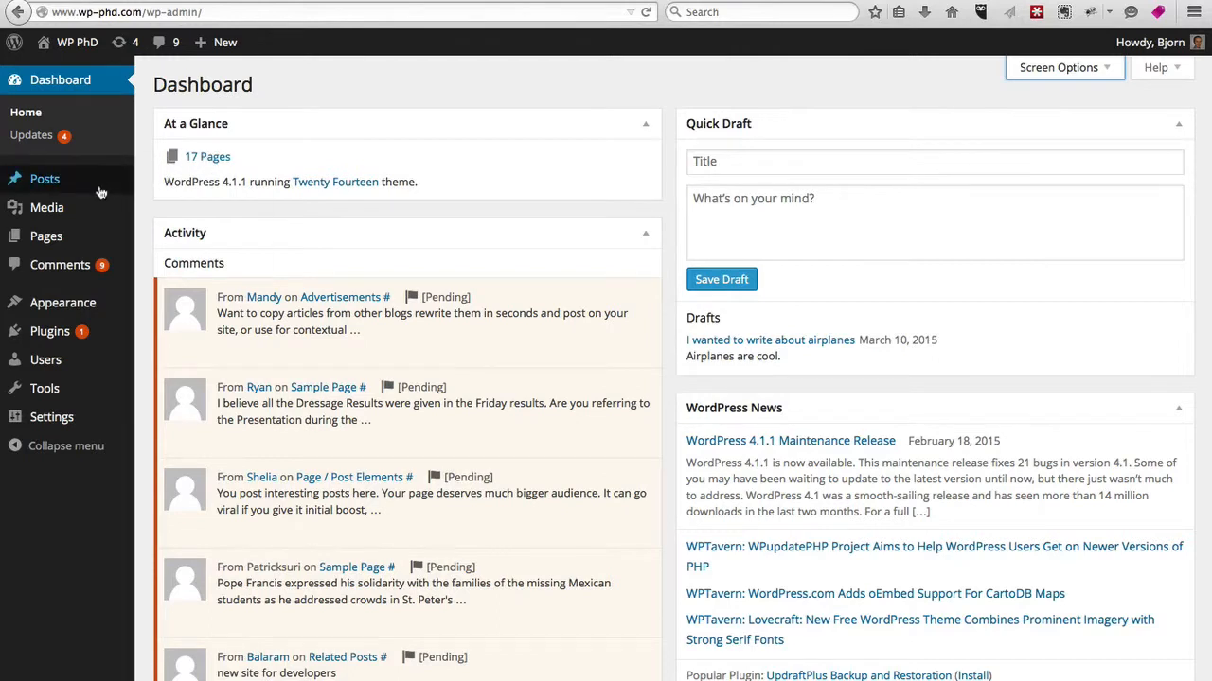
mouse_move(45, 179)
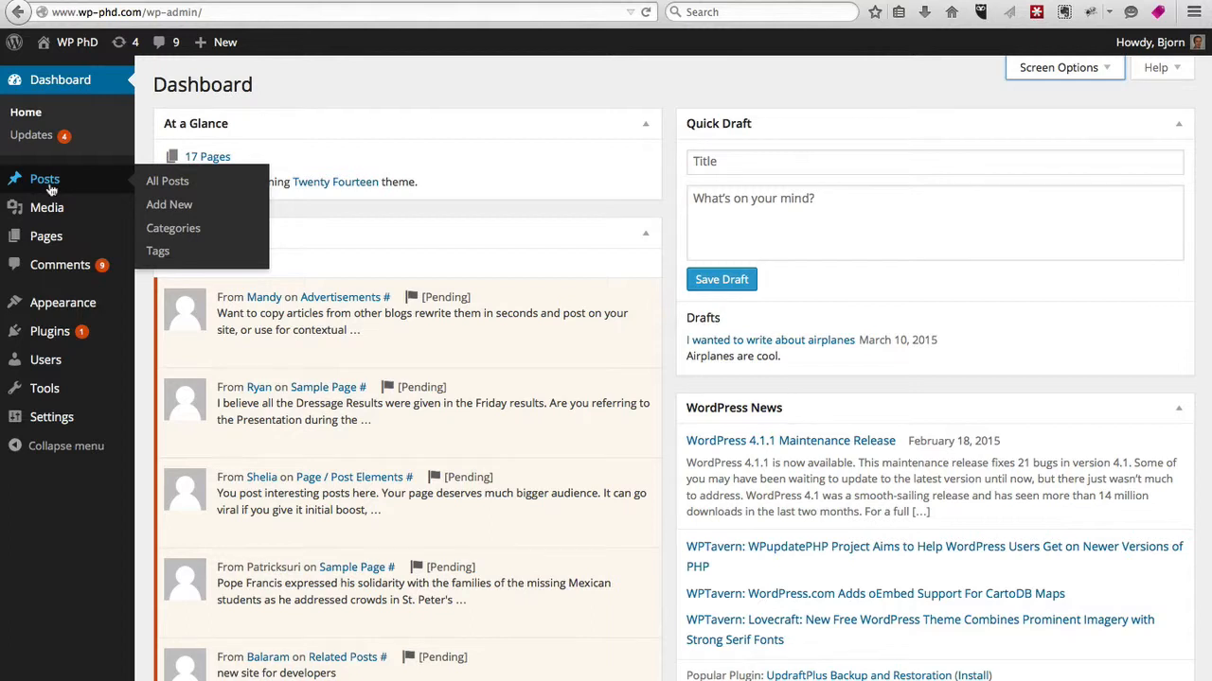
mouse_move(71, 190)
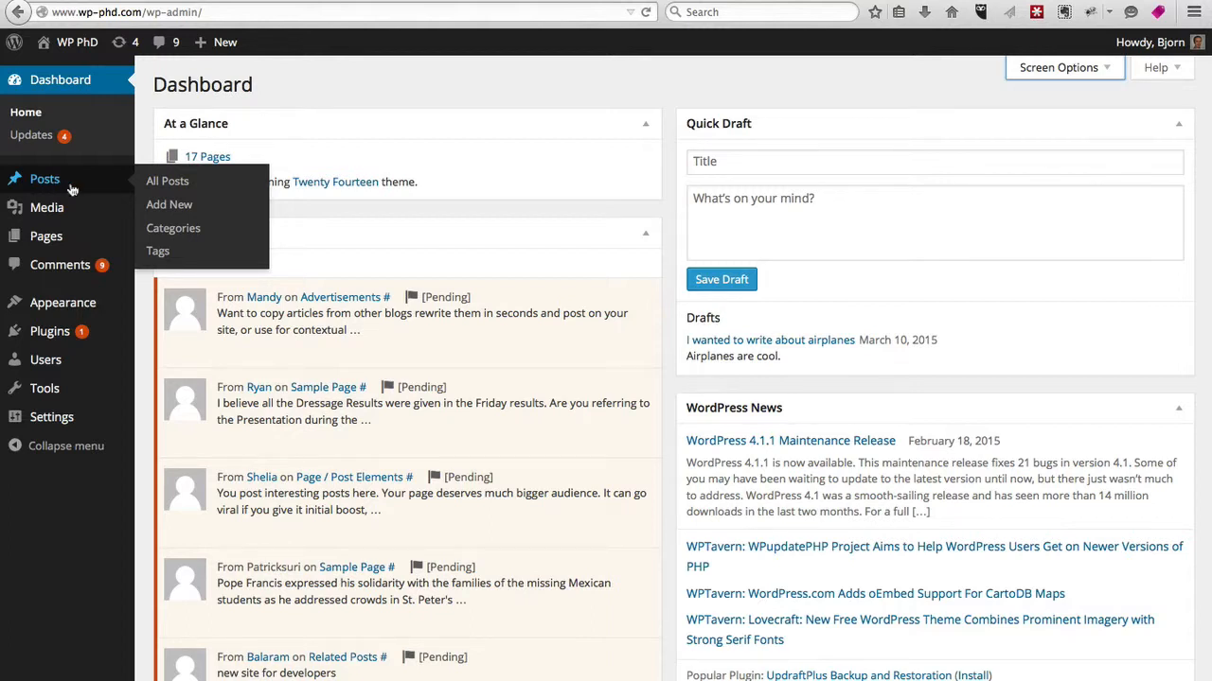
mouse_move(168, 180)
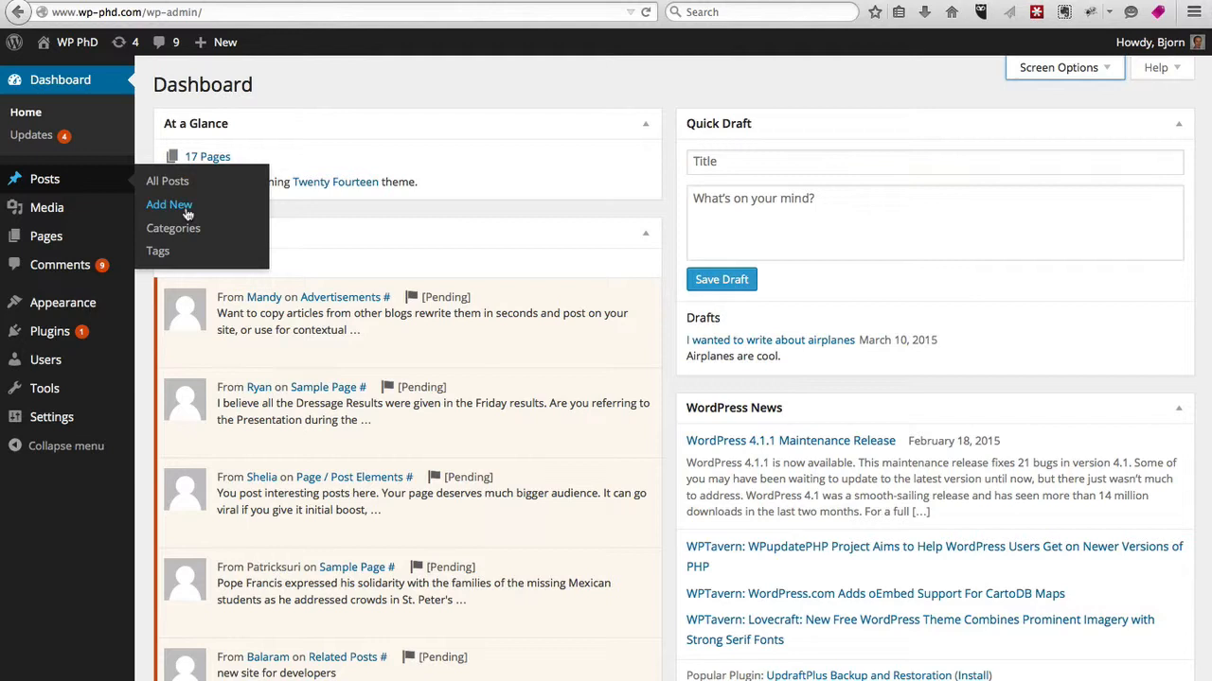
mouse_move(173, 228)
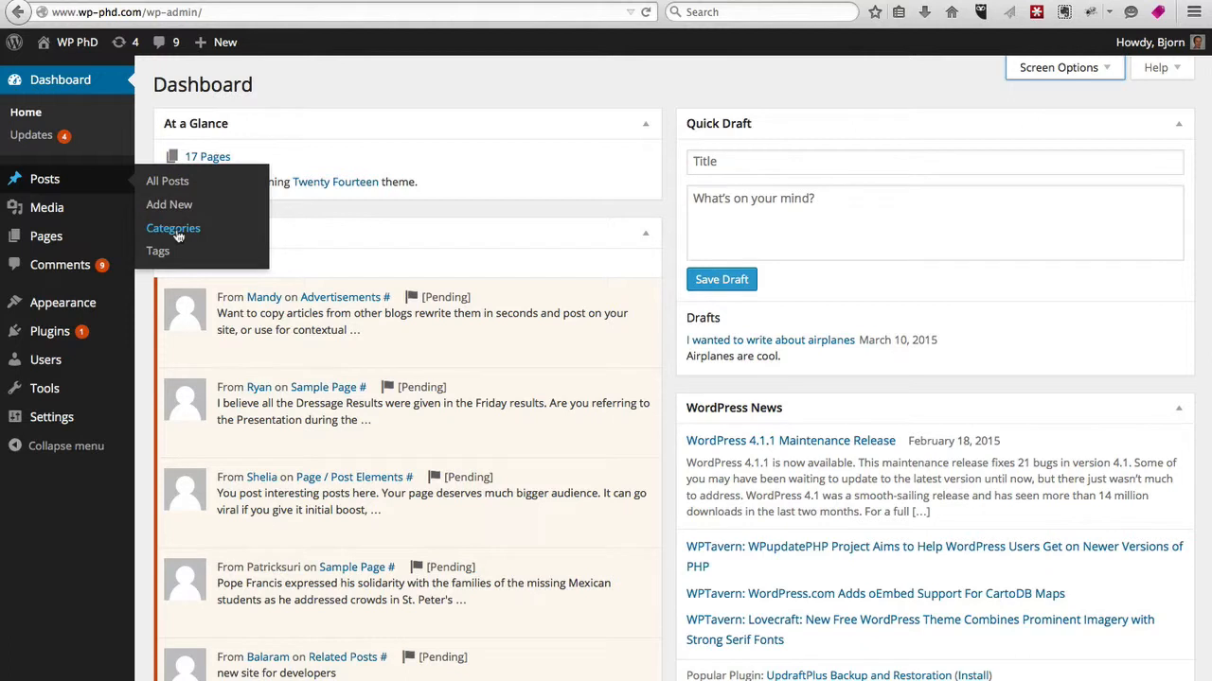
mouse_move(159, 251)
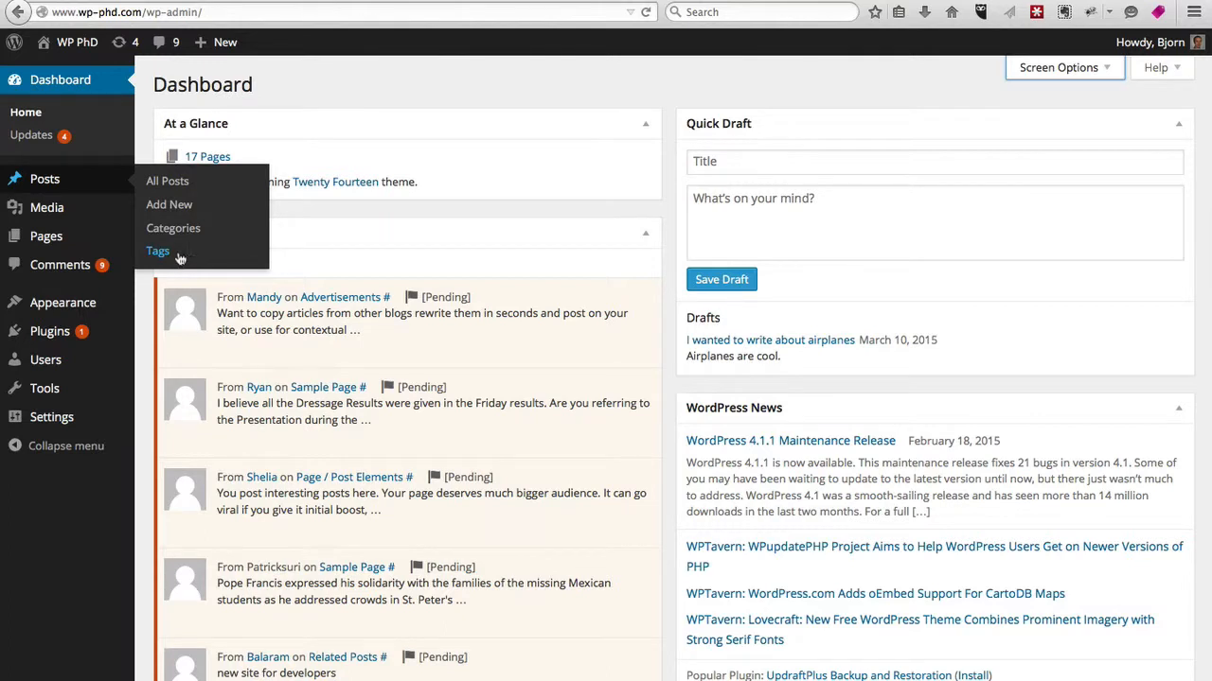
mouse_move(169, 205)
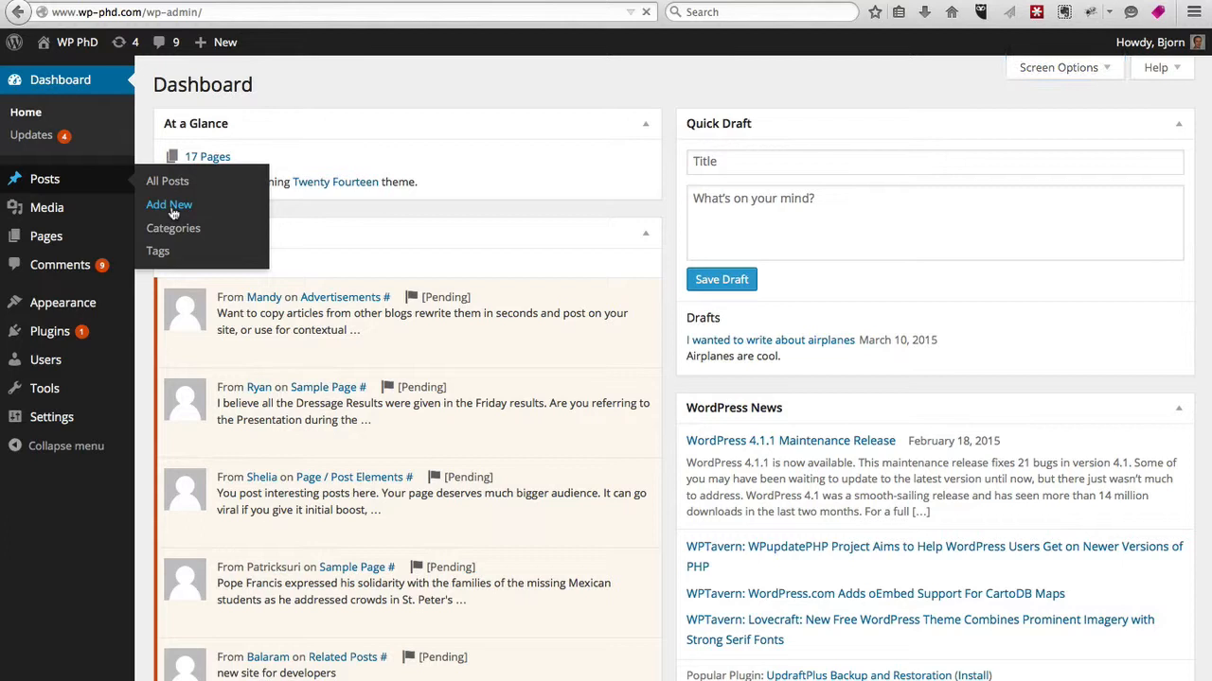
Add a new post and enter the title 'Big Blue Airplanes', leaving the body empty.
click(168, 205)
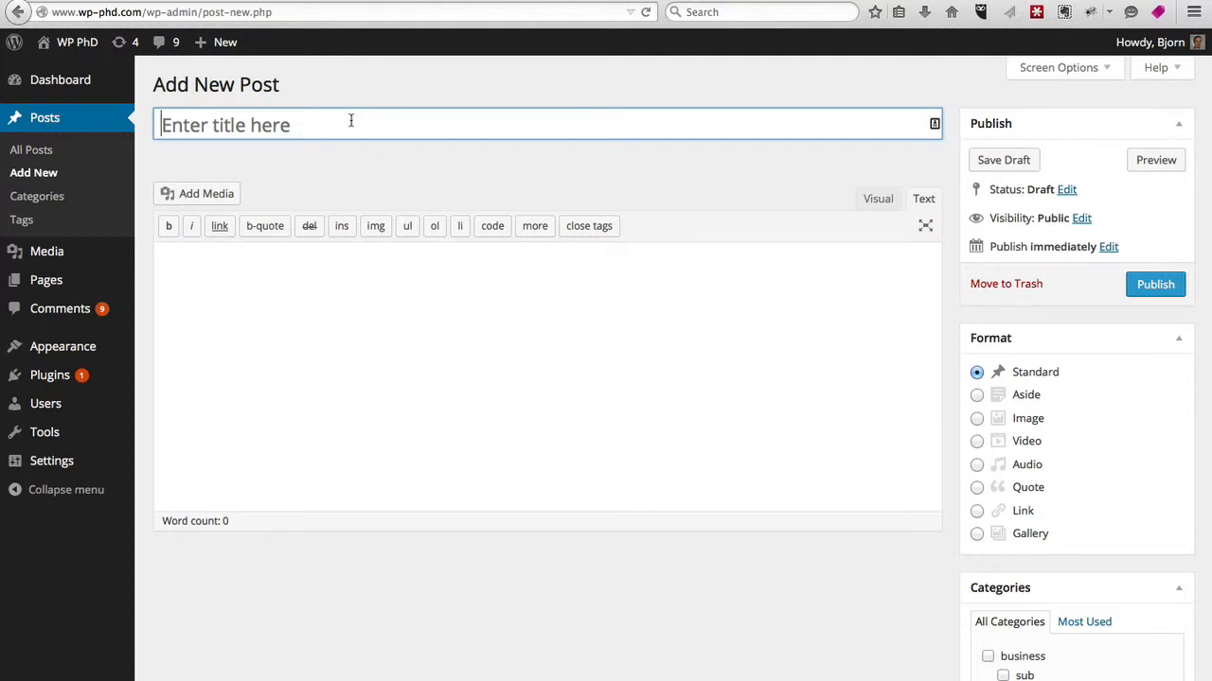
text(Big Blue)
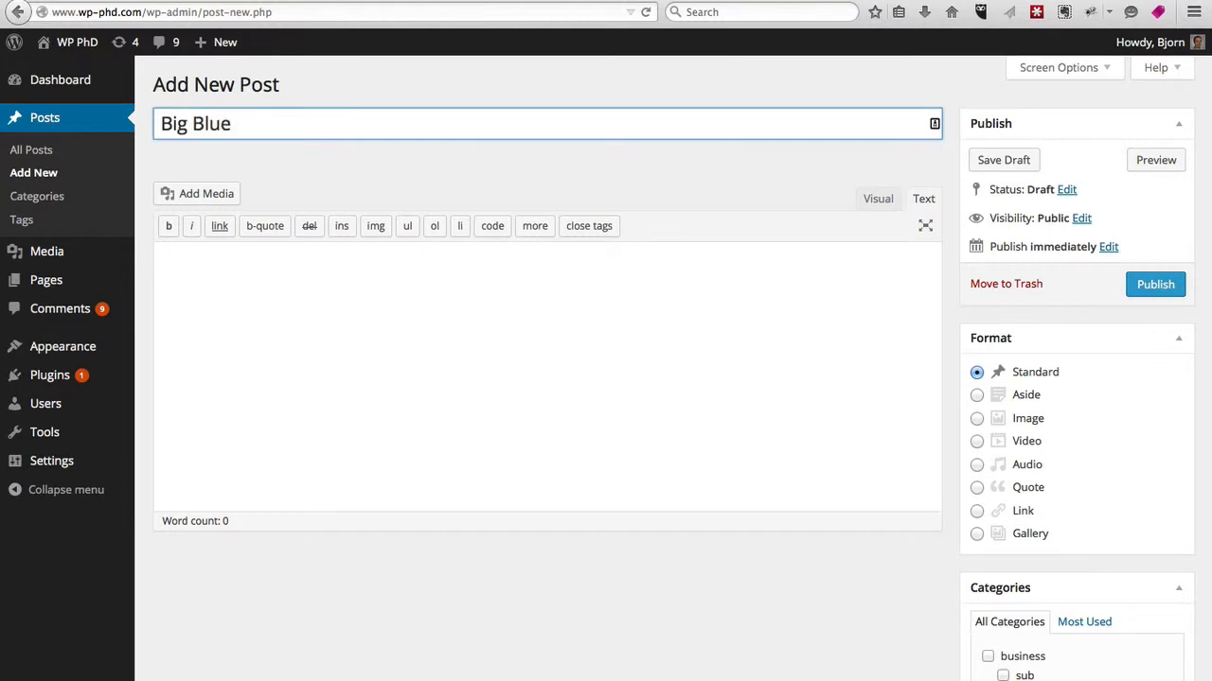
text(Airpli)
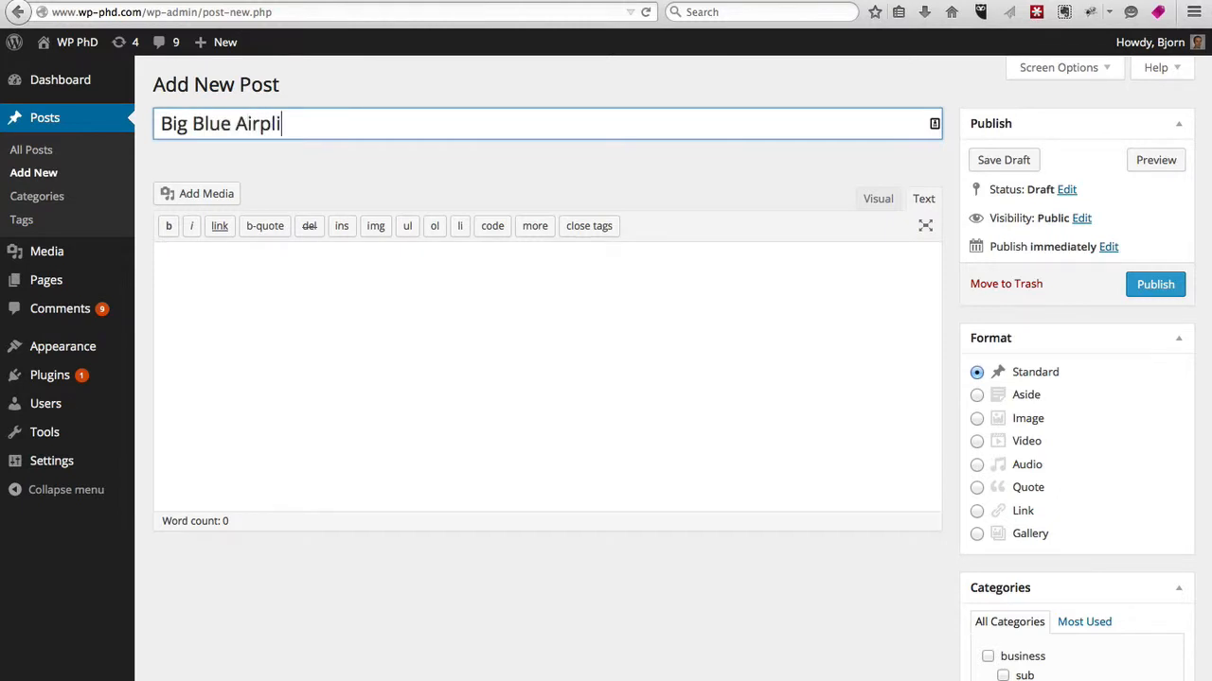
text(a)
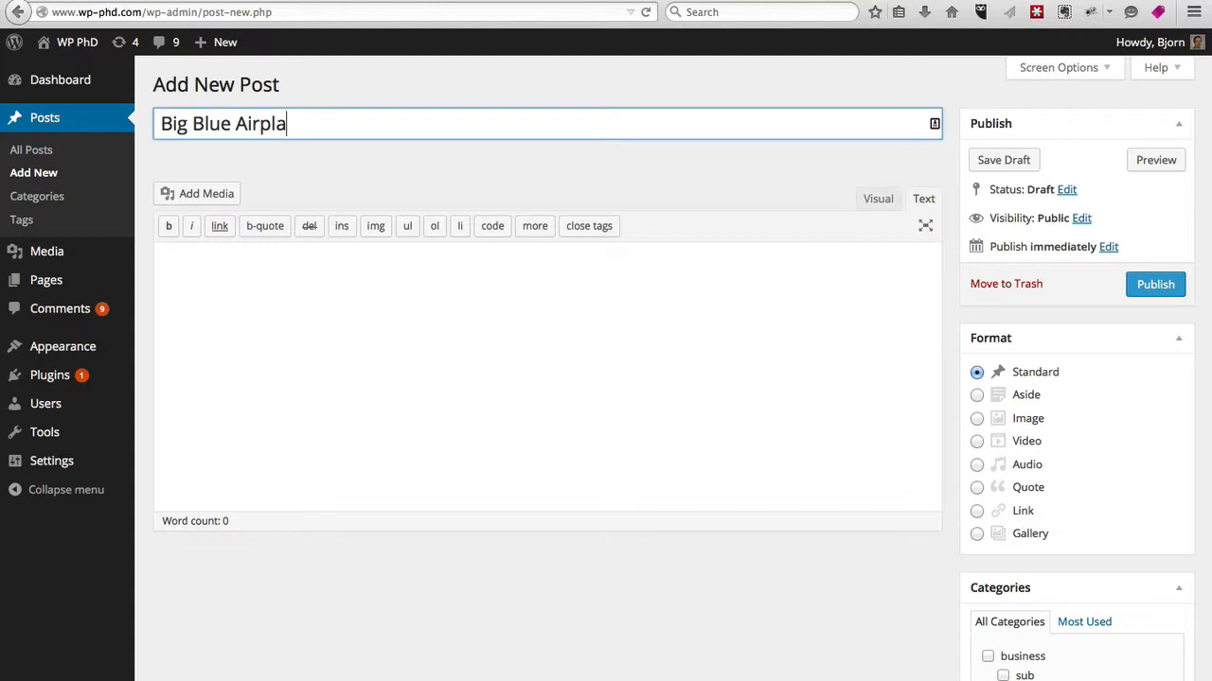
text(nes)
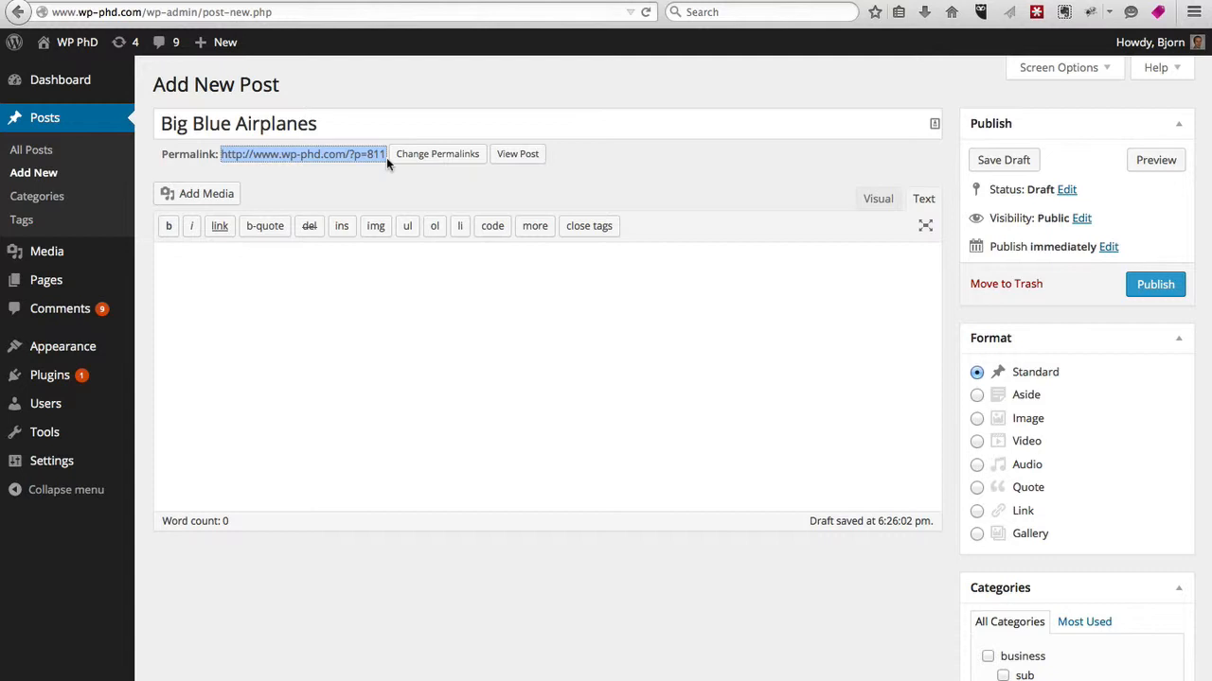
mouse_move(386, 163)
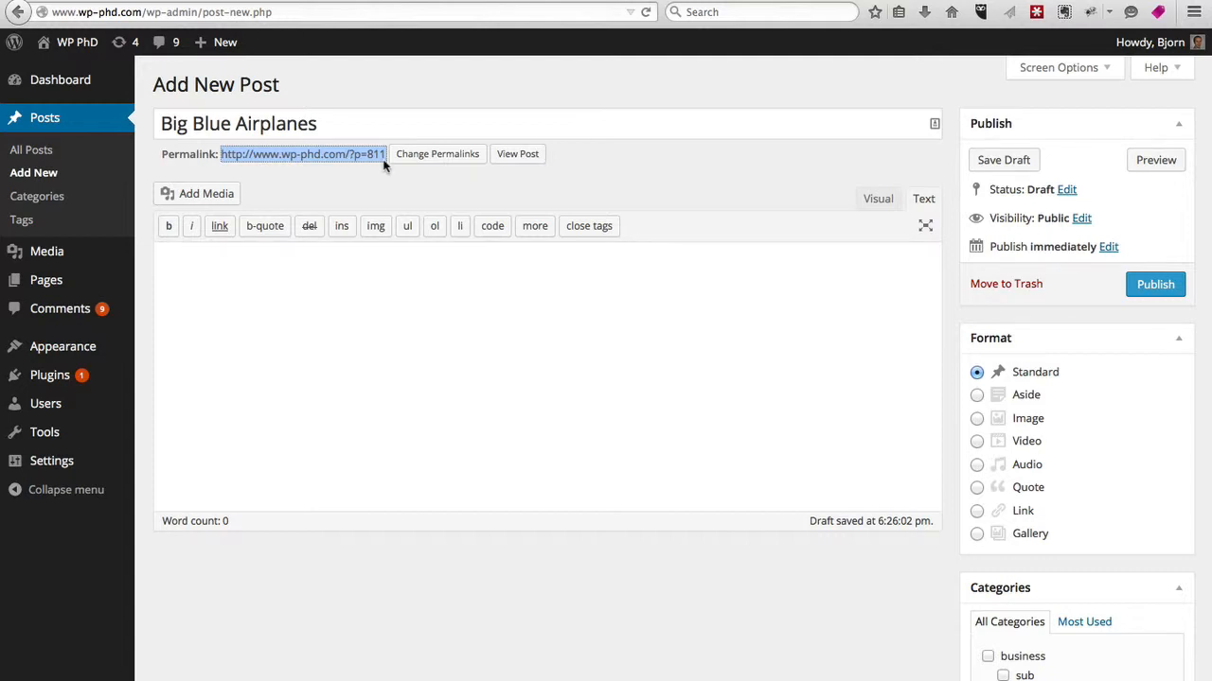
mouse_move(340, 257)
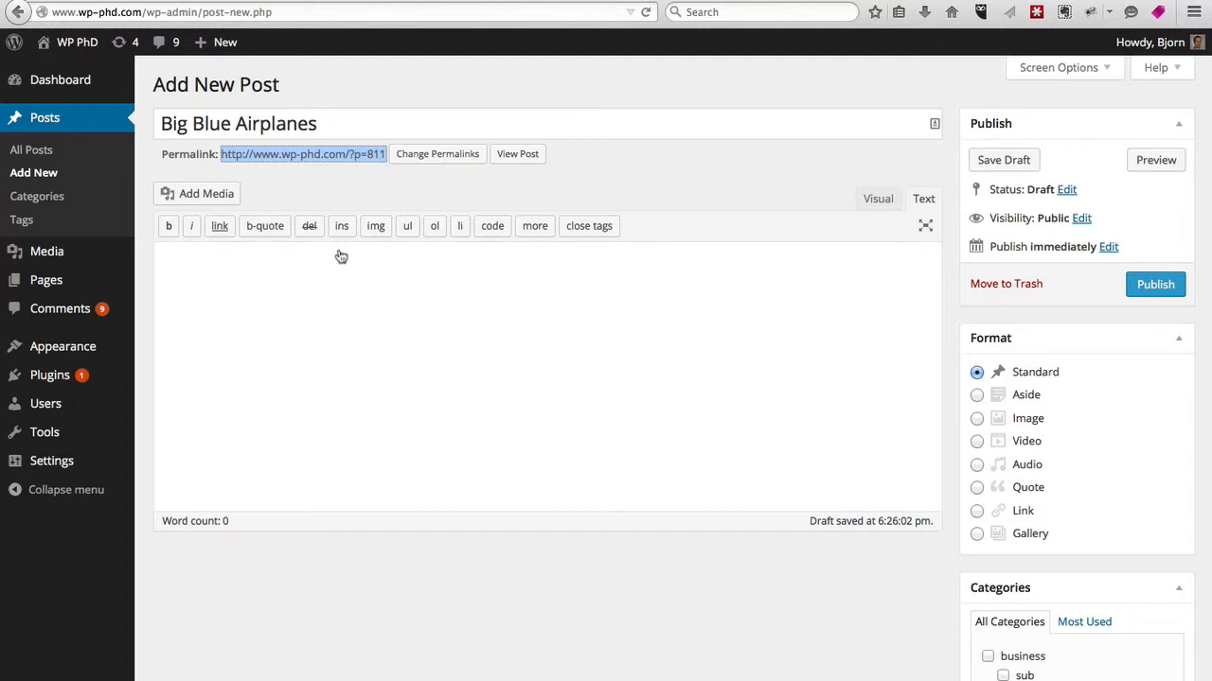
click(320, 296)
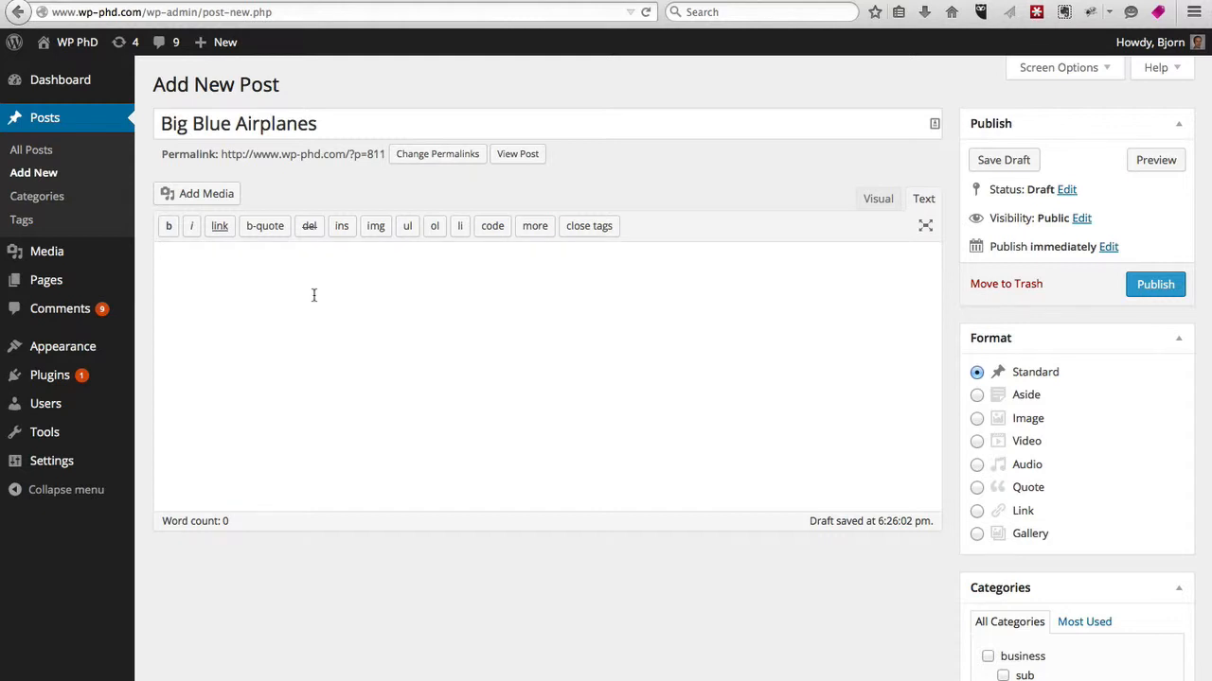
text(This post is about airp)
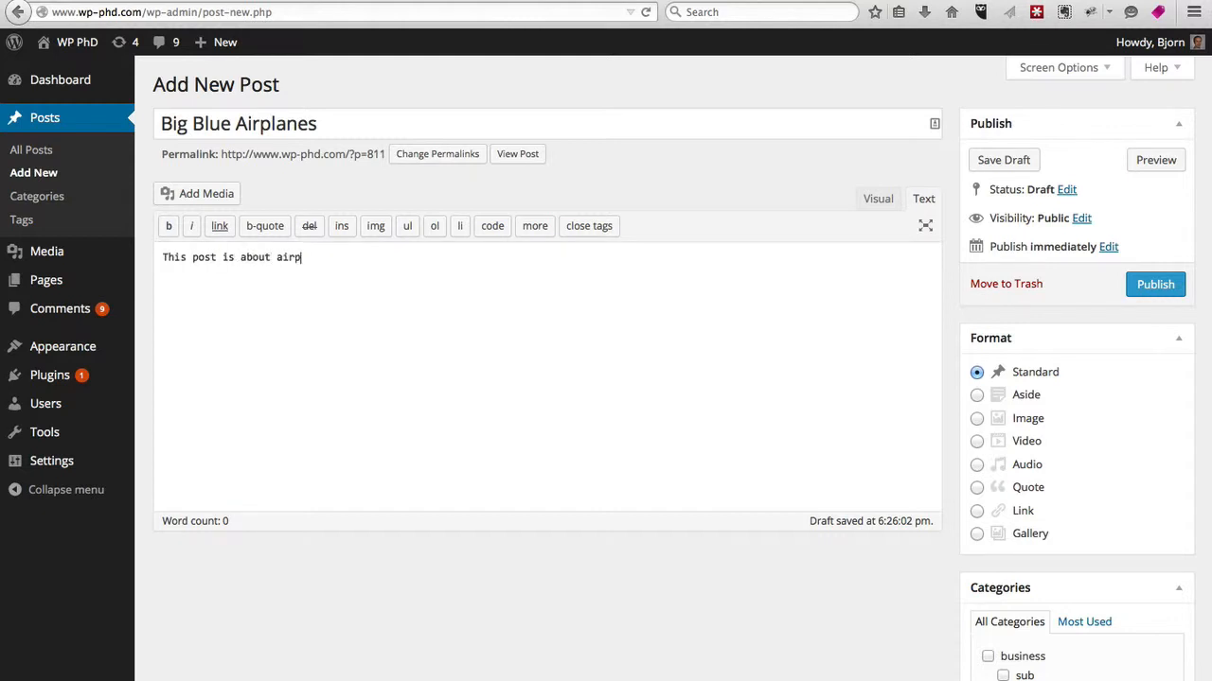
text(lanes)
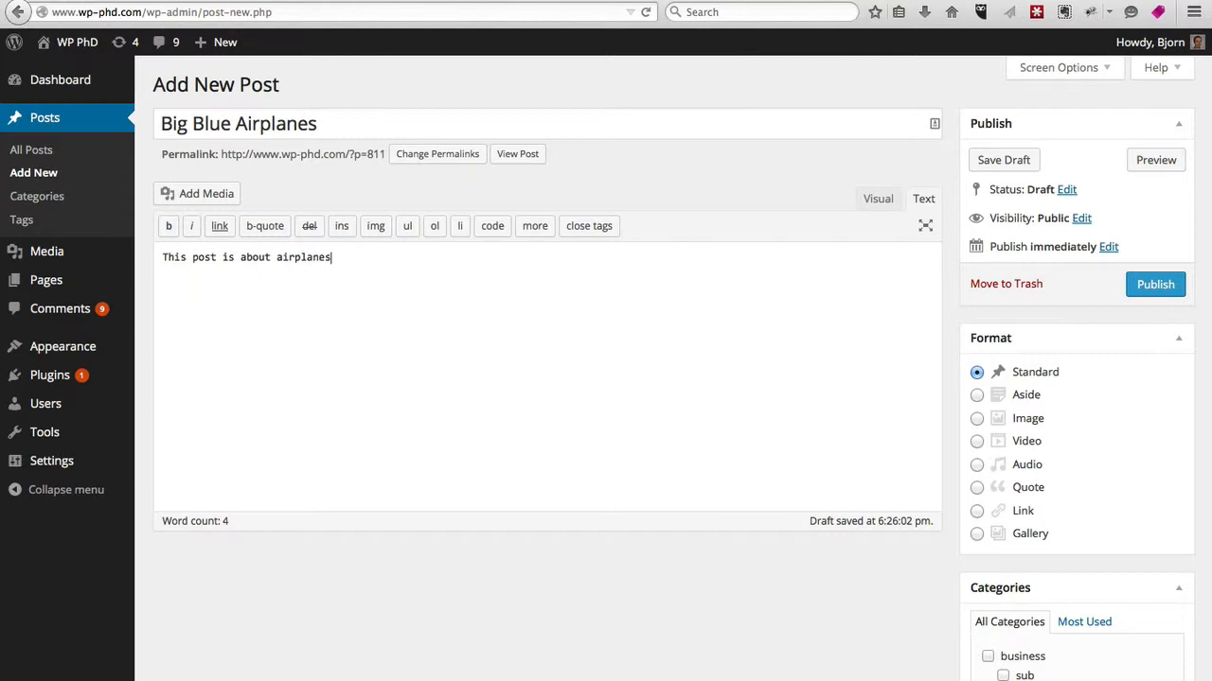
text(.)
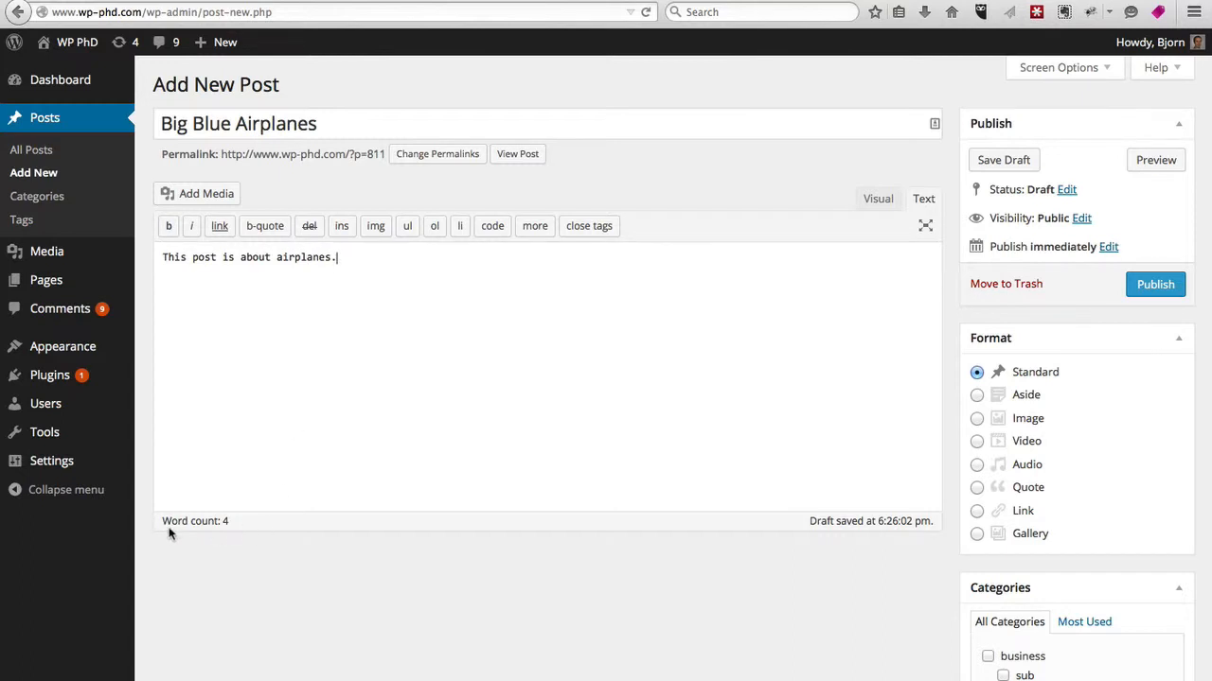
mouse_move(243, 533)
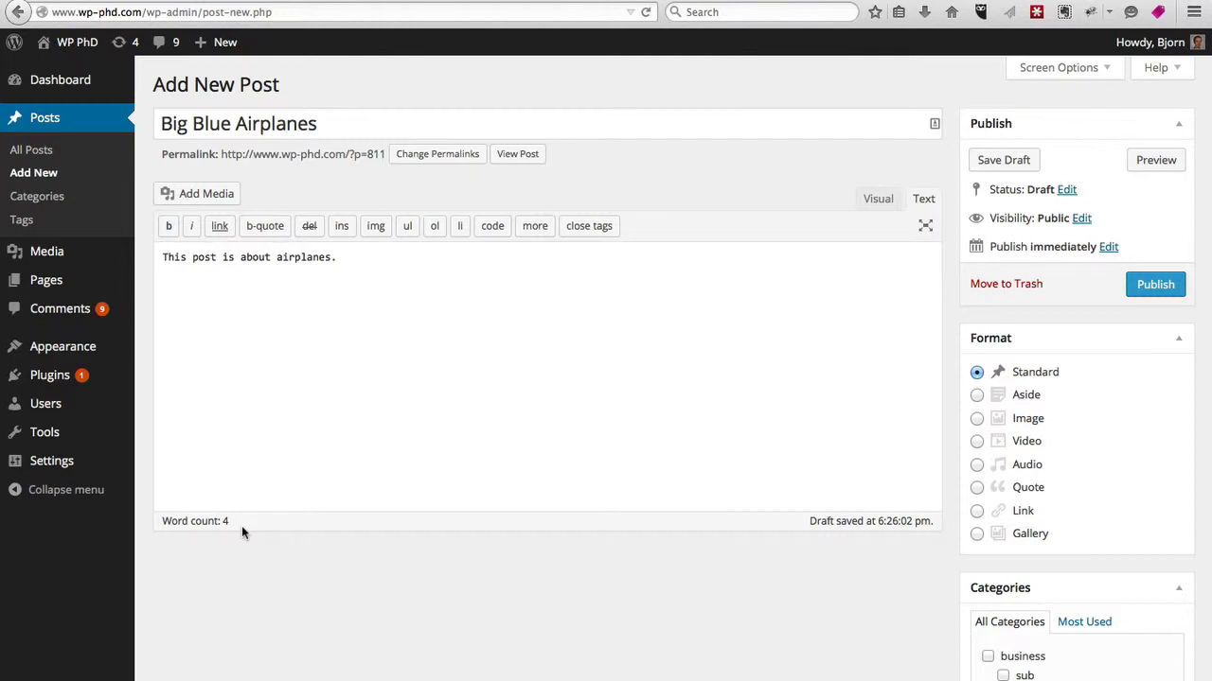
mouse_move(836, 543)
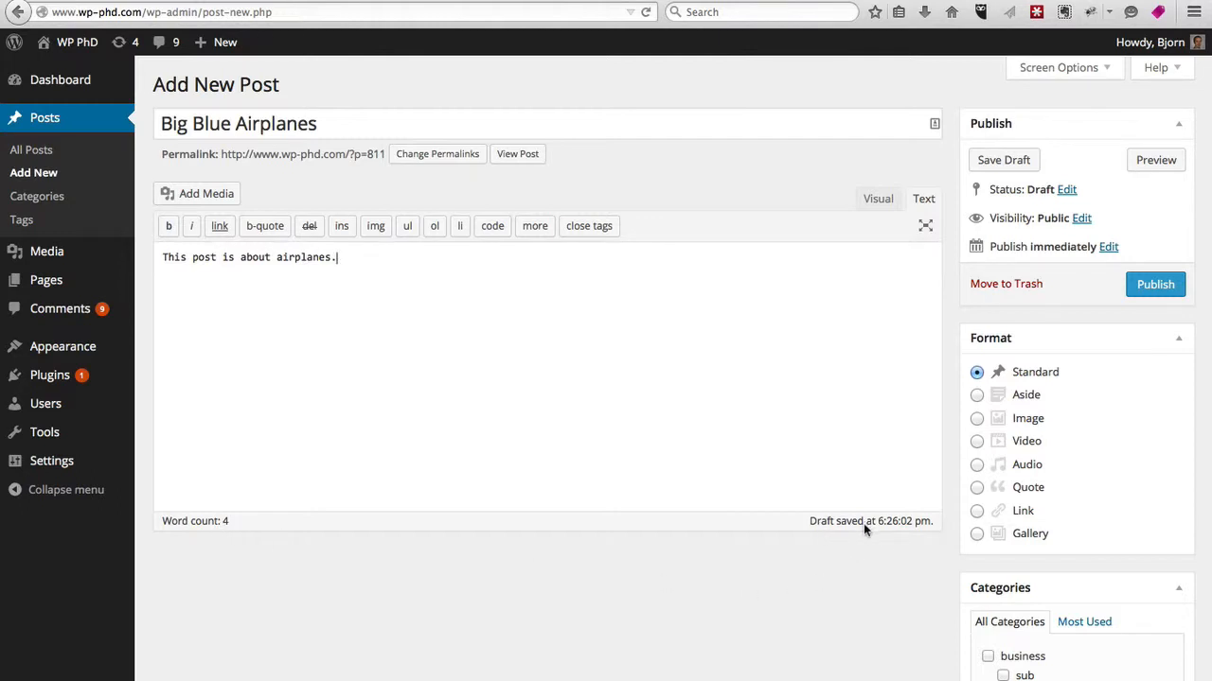
mouse_move(911, 532)
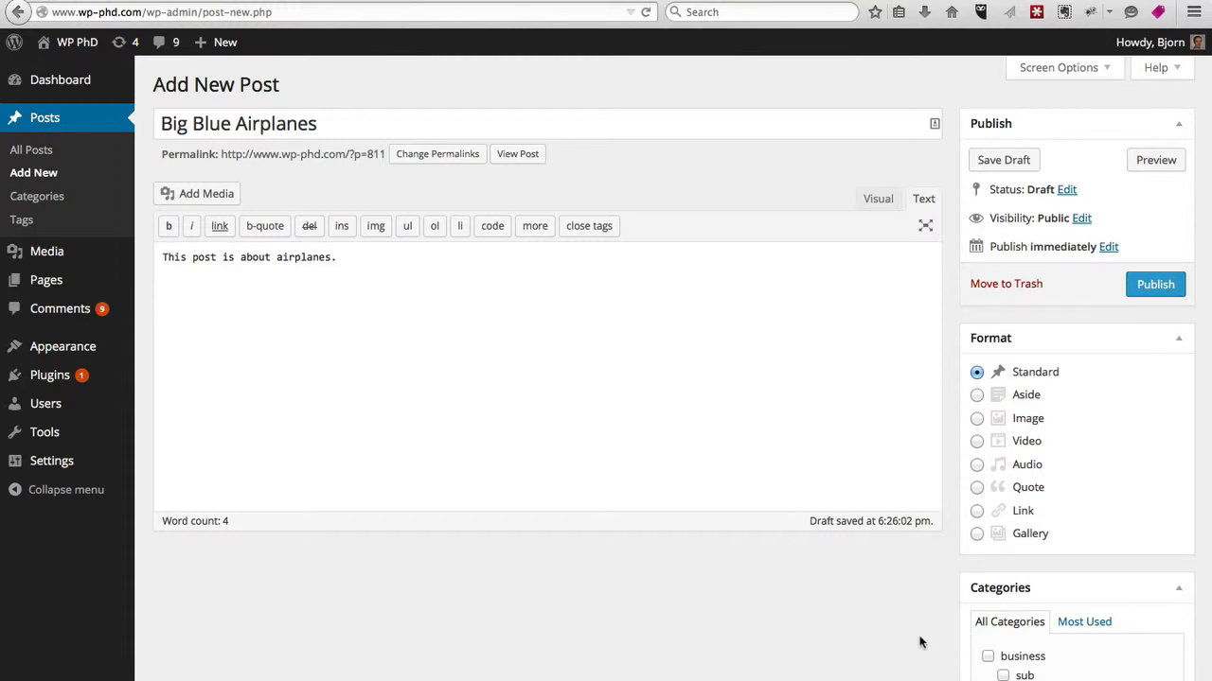
mouse_move(1096, 297)
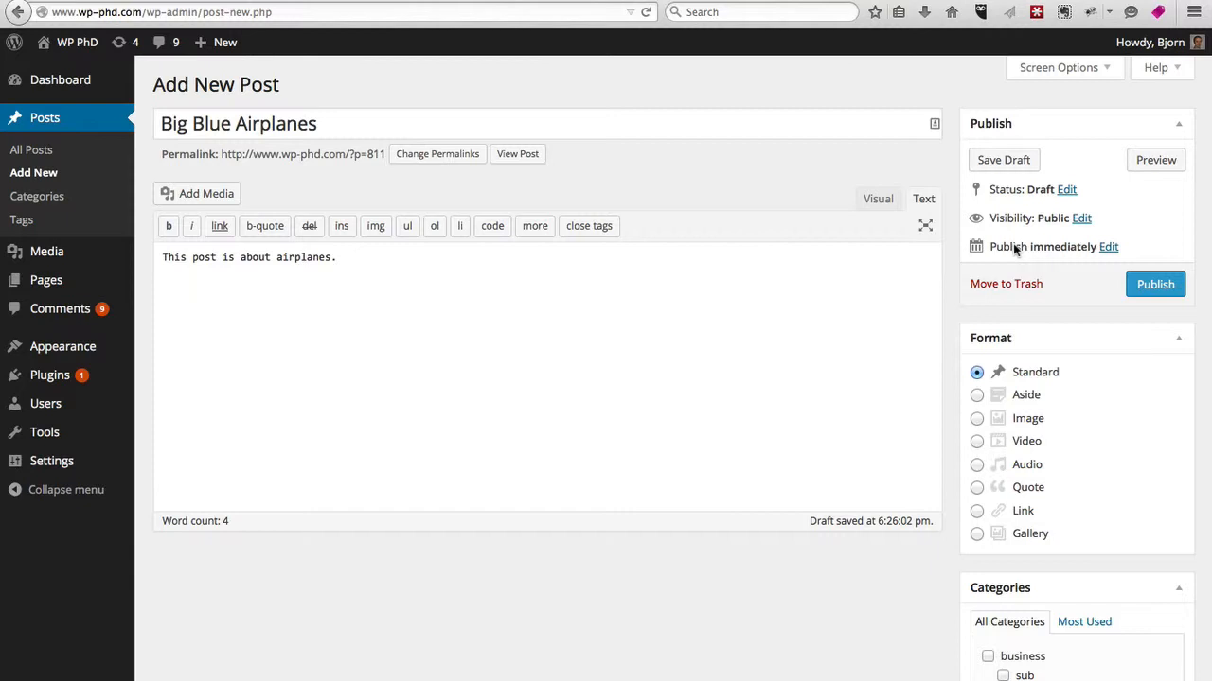
click(1108, 246)
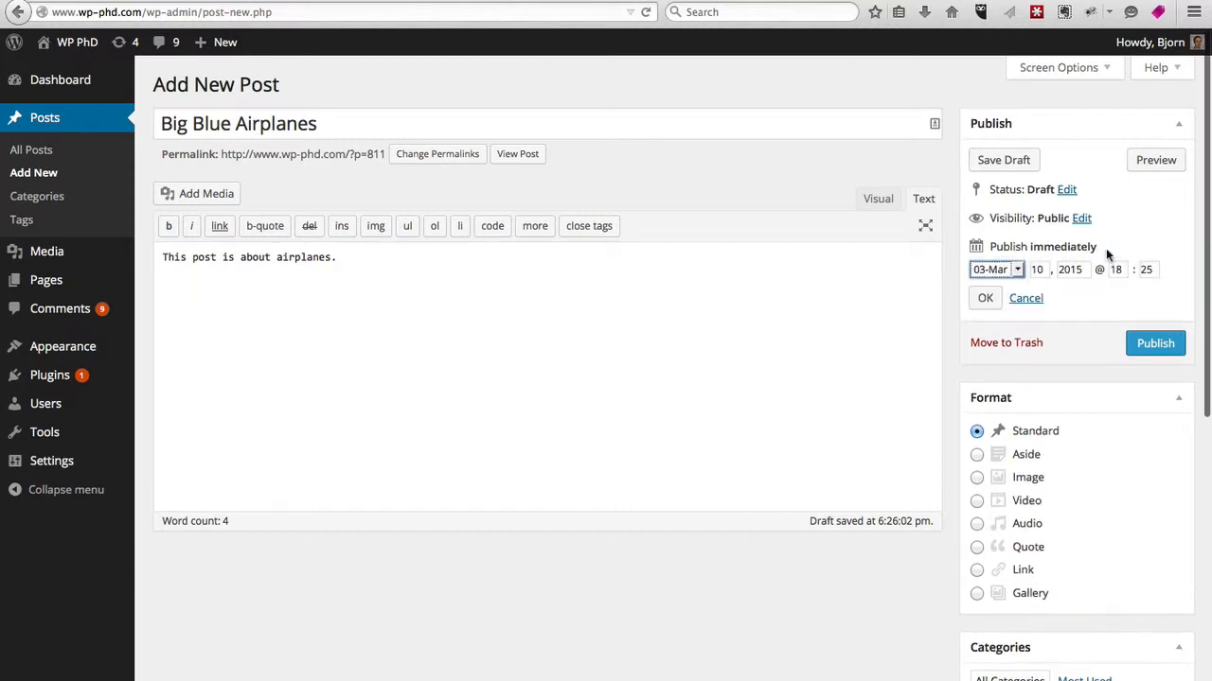
mouse_move(1079, 256)
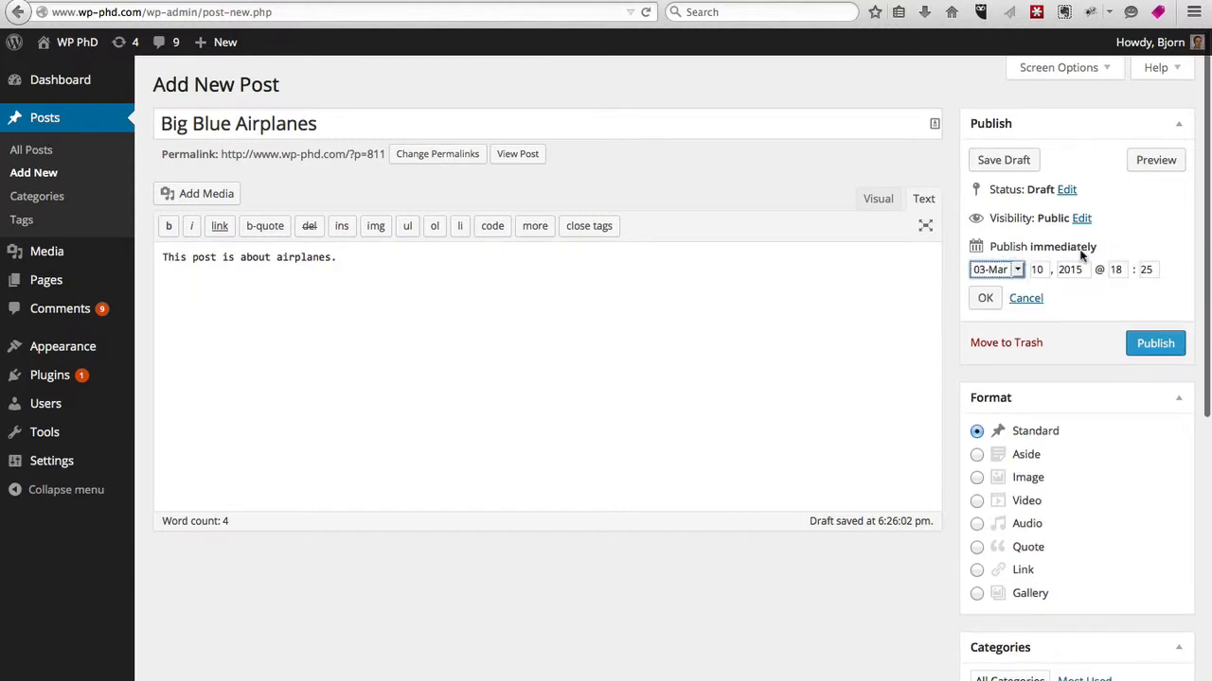
mouse_move(1154, 342)
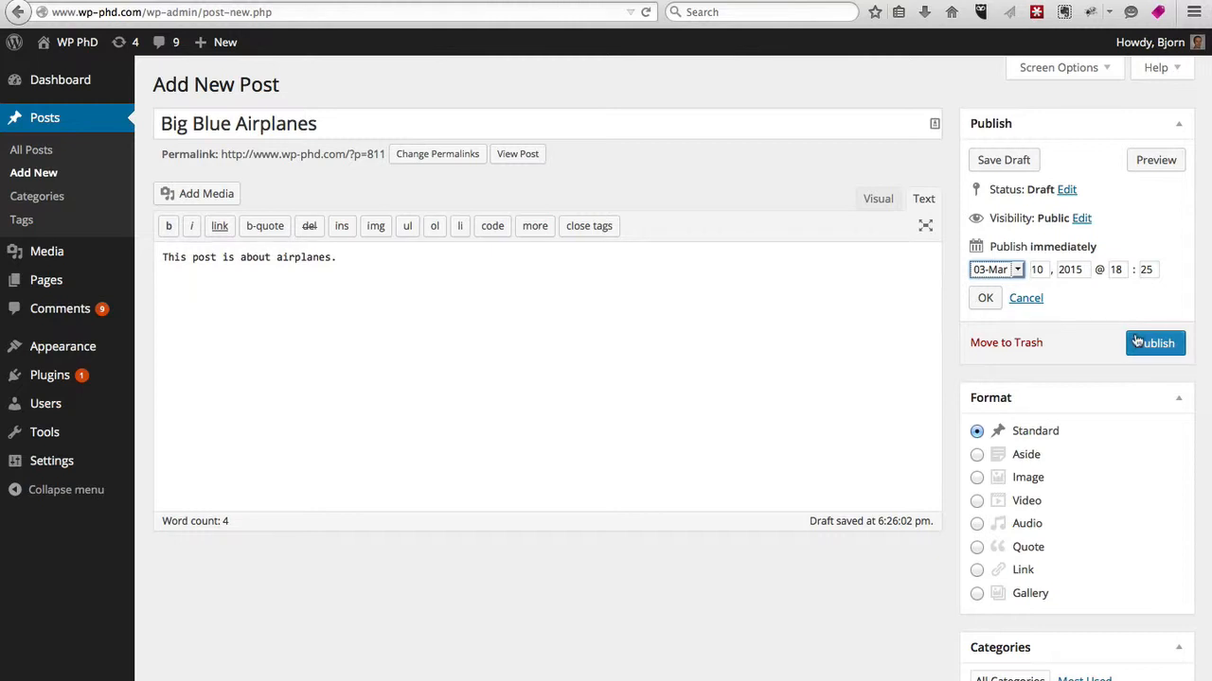
mouse_move(1049, 295)
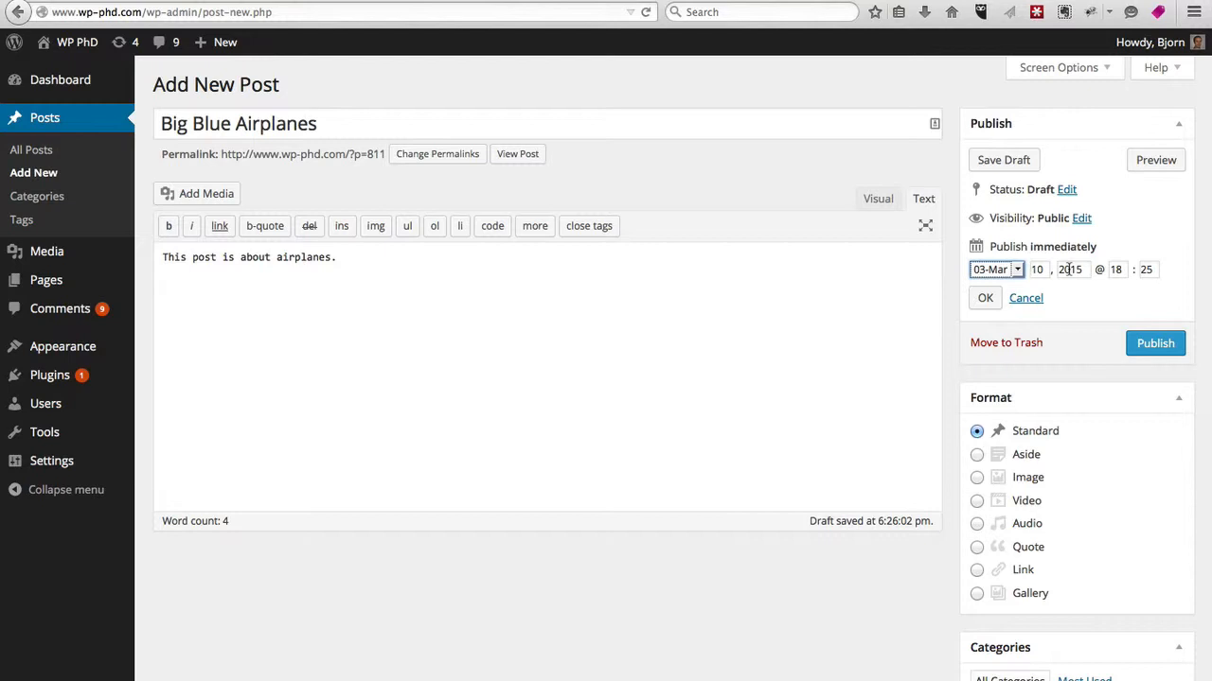
click(984, 297)
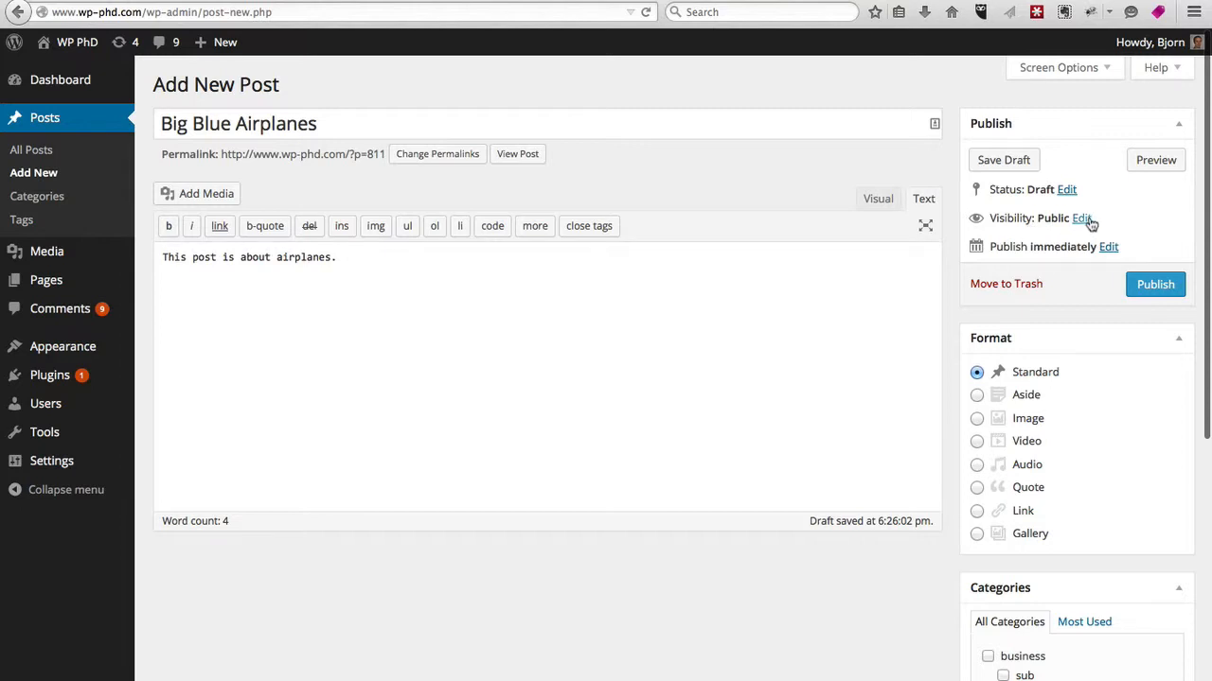
click(1080, 217)
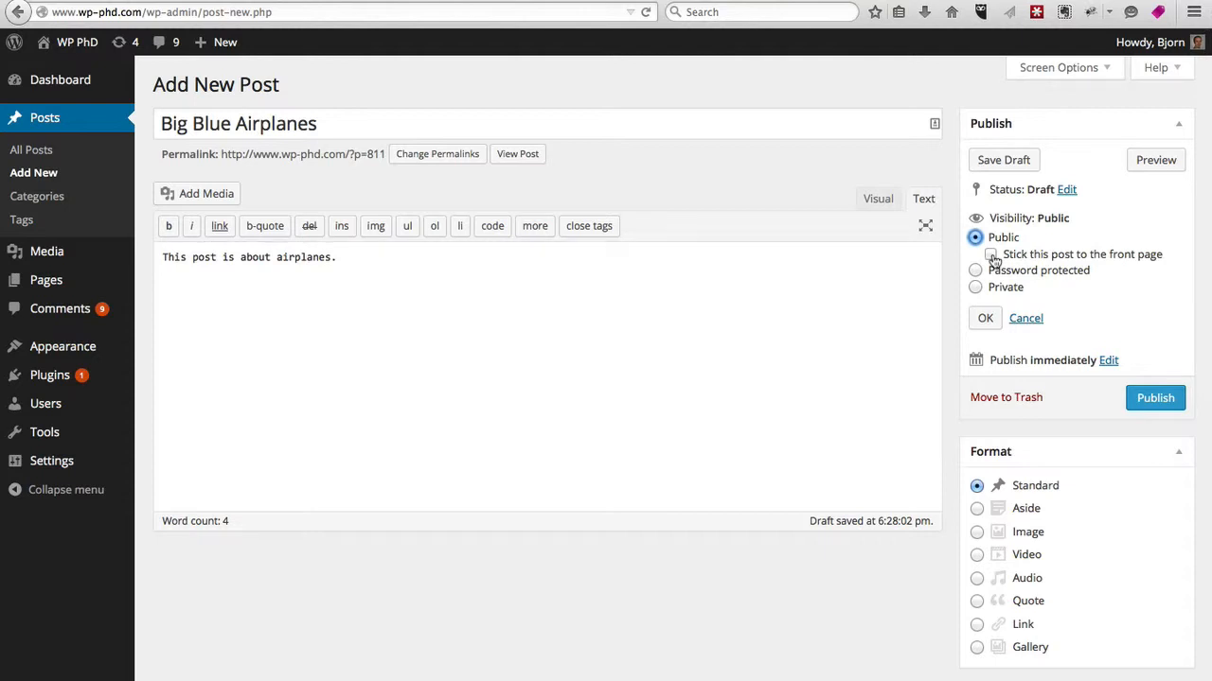
mouse_move(1039, 266)
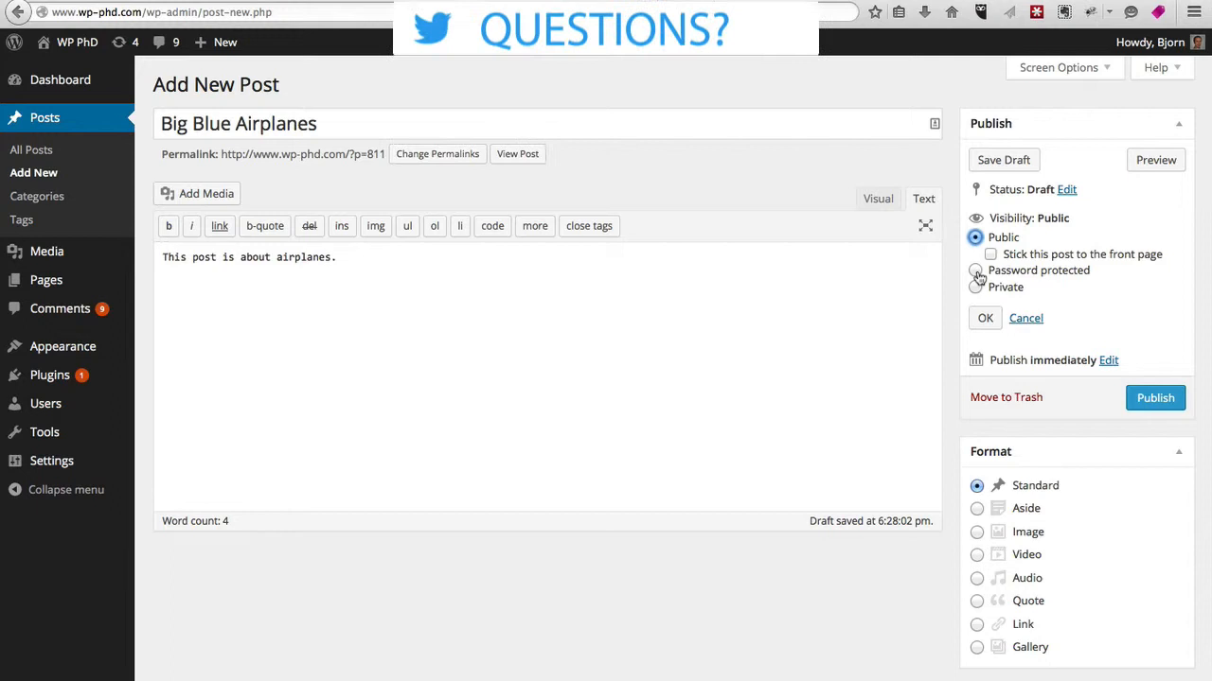
click(976, 270)
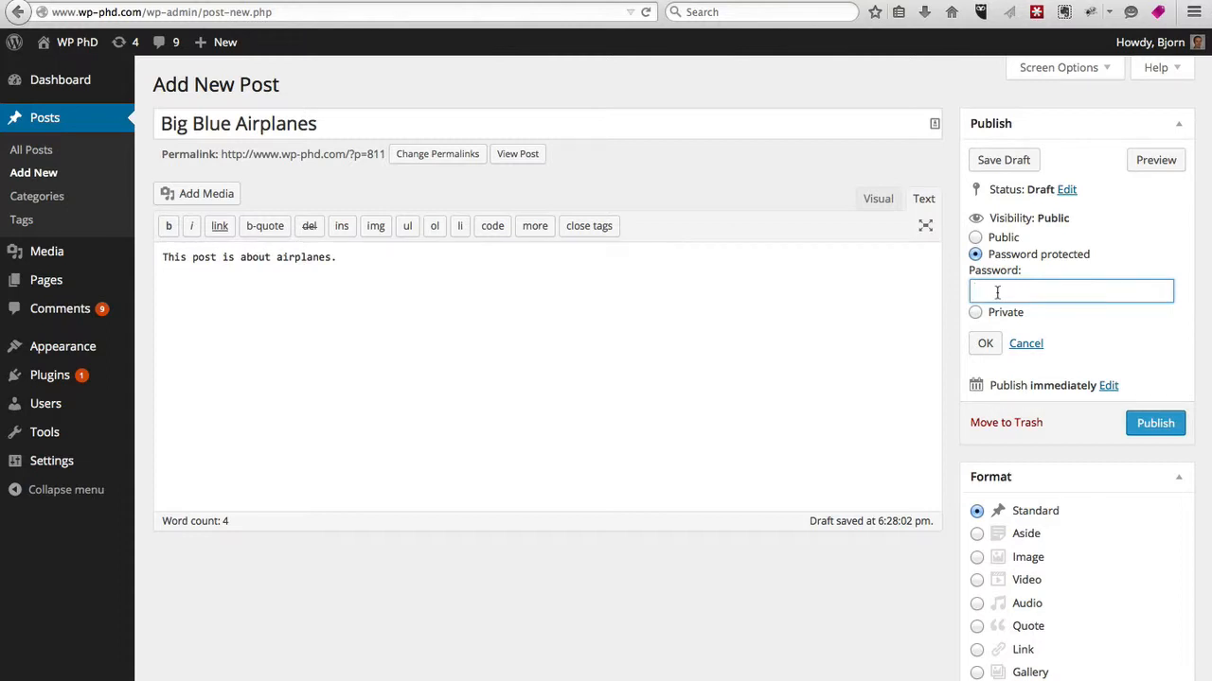
click(1070, 291)
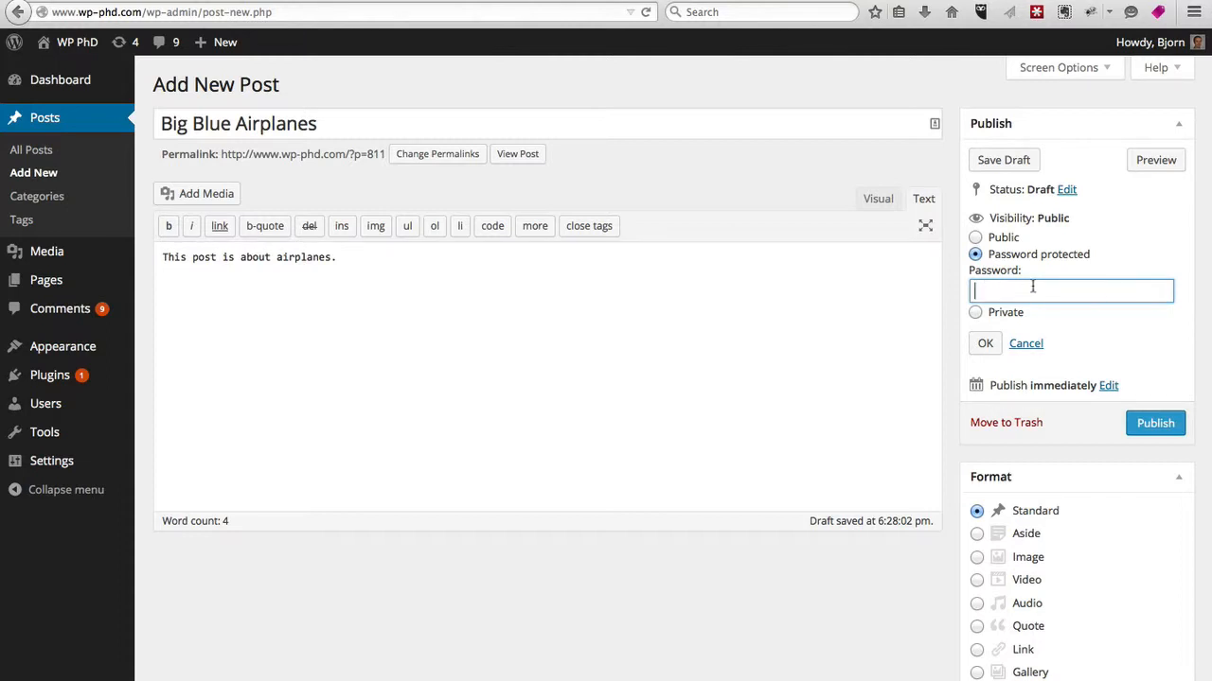
click(976, 313)
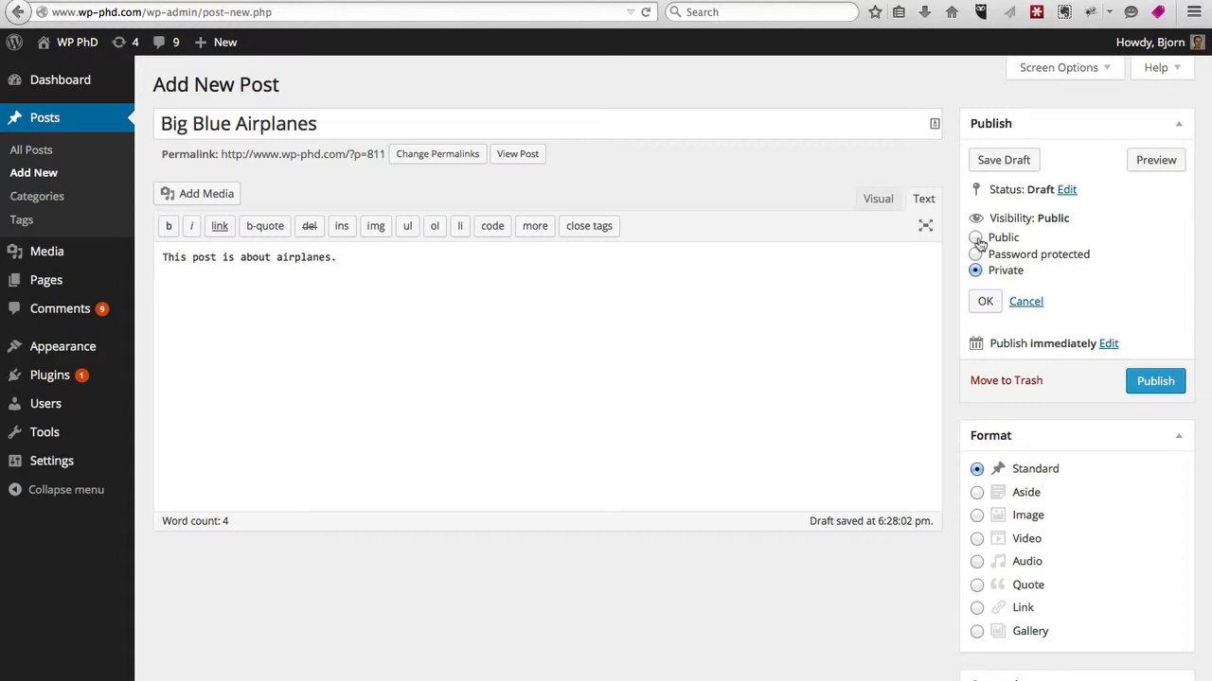
click(976, 238)
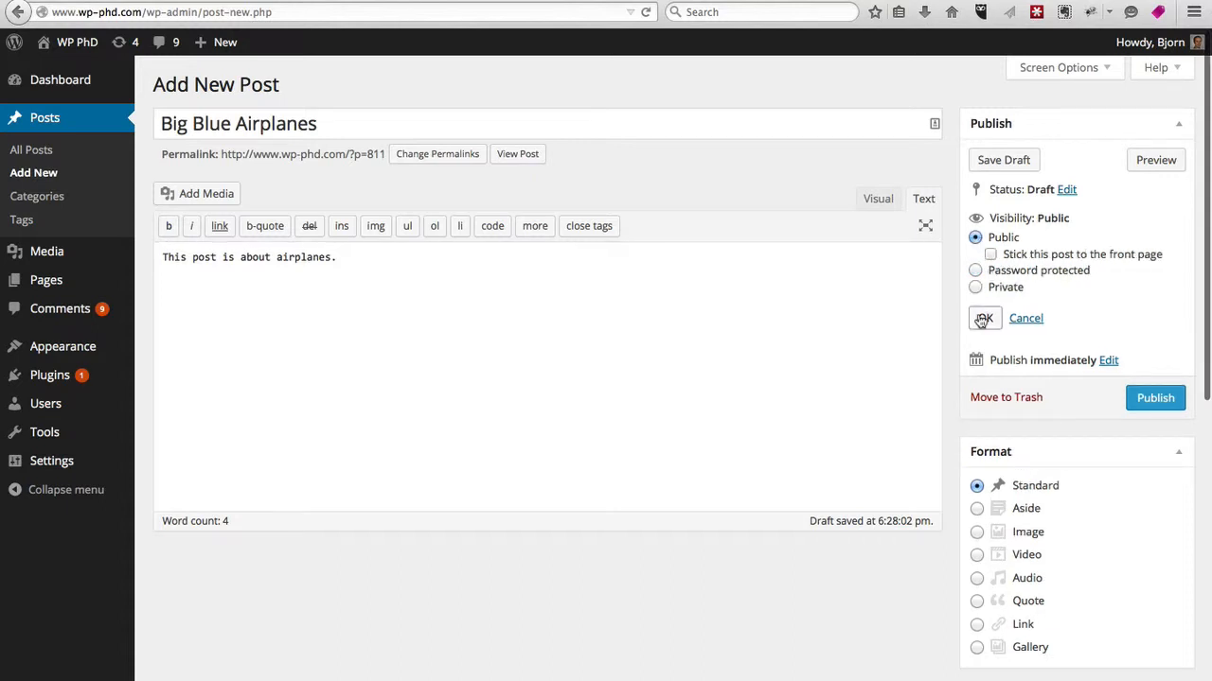
click(983, 318)
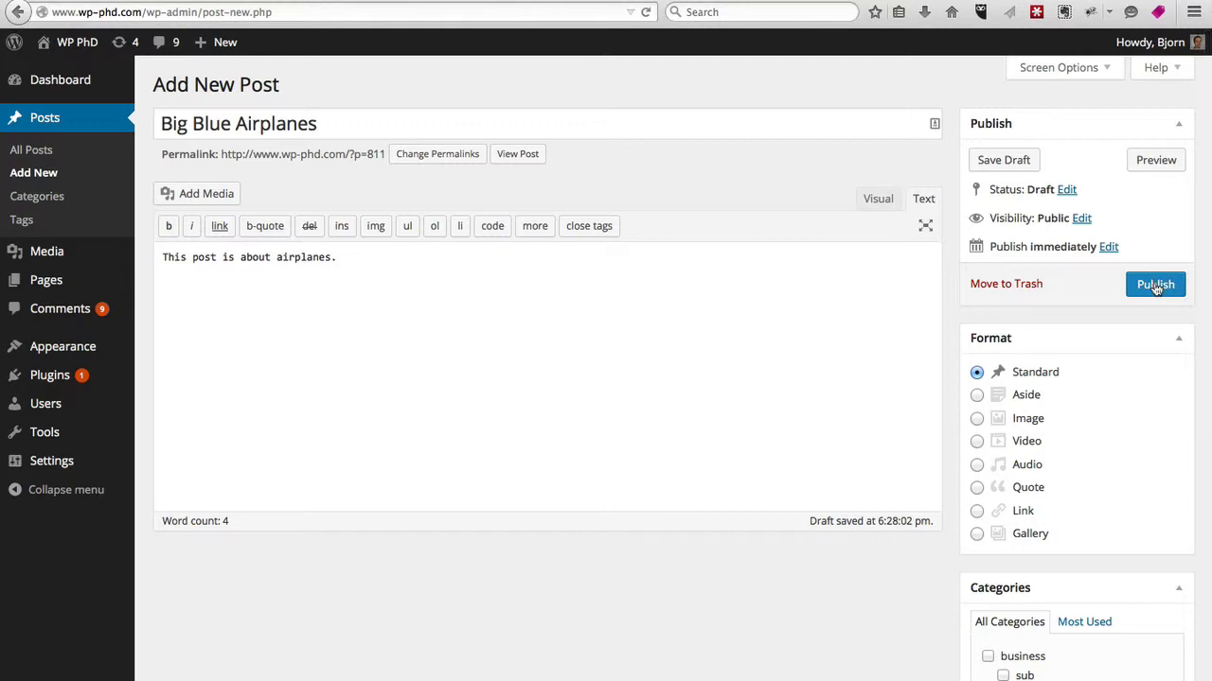
Publish the Big Blue Airplanes post and open it on the live site.
click(1153, 284)
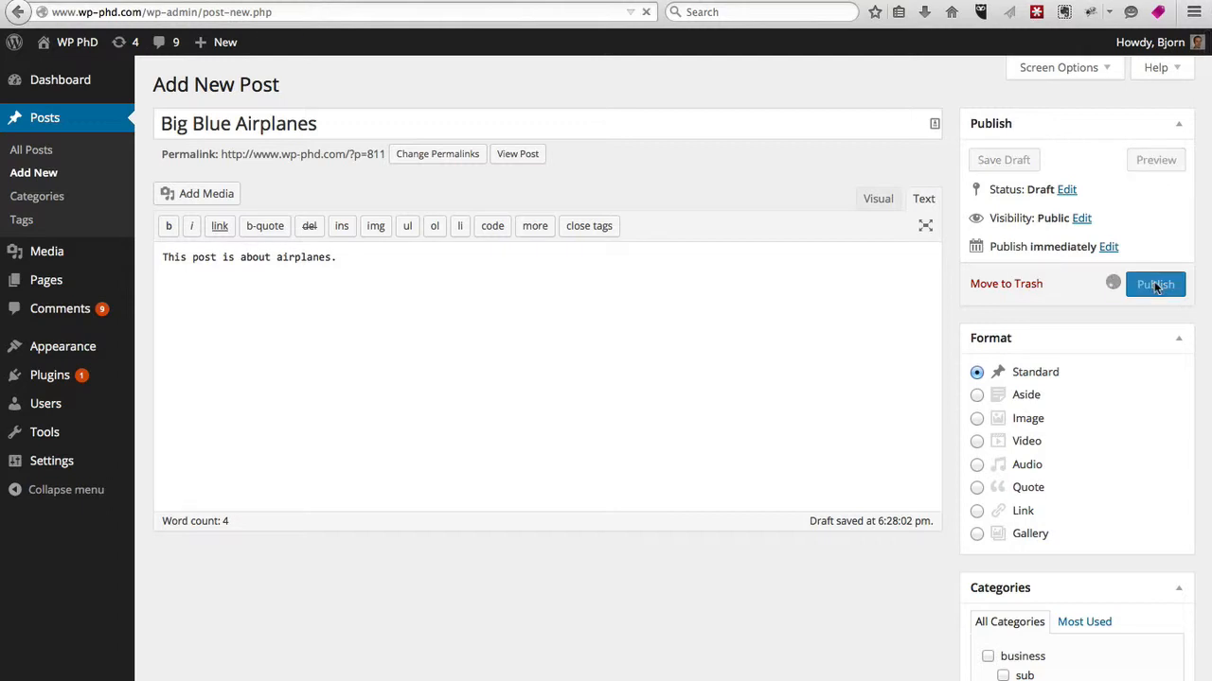
click(1154, 284)
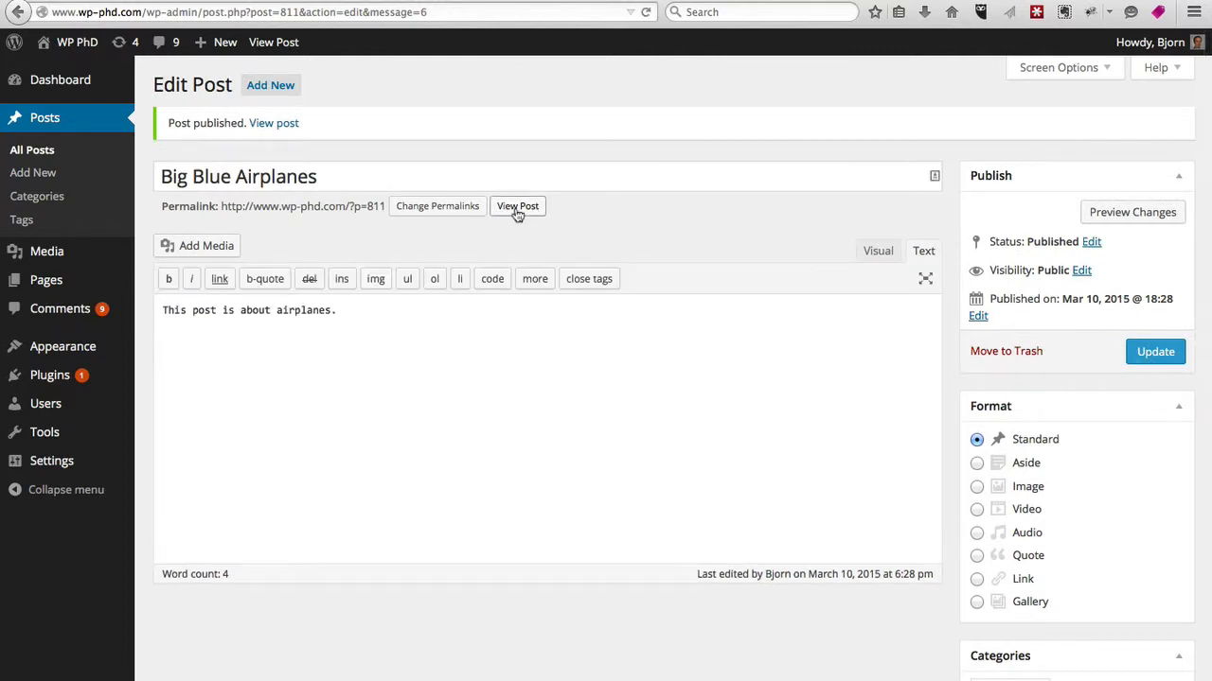
click(518, 206)
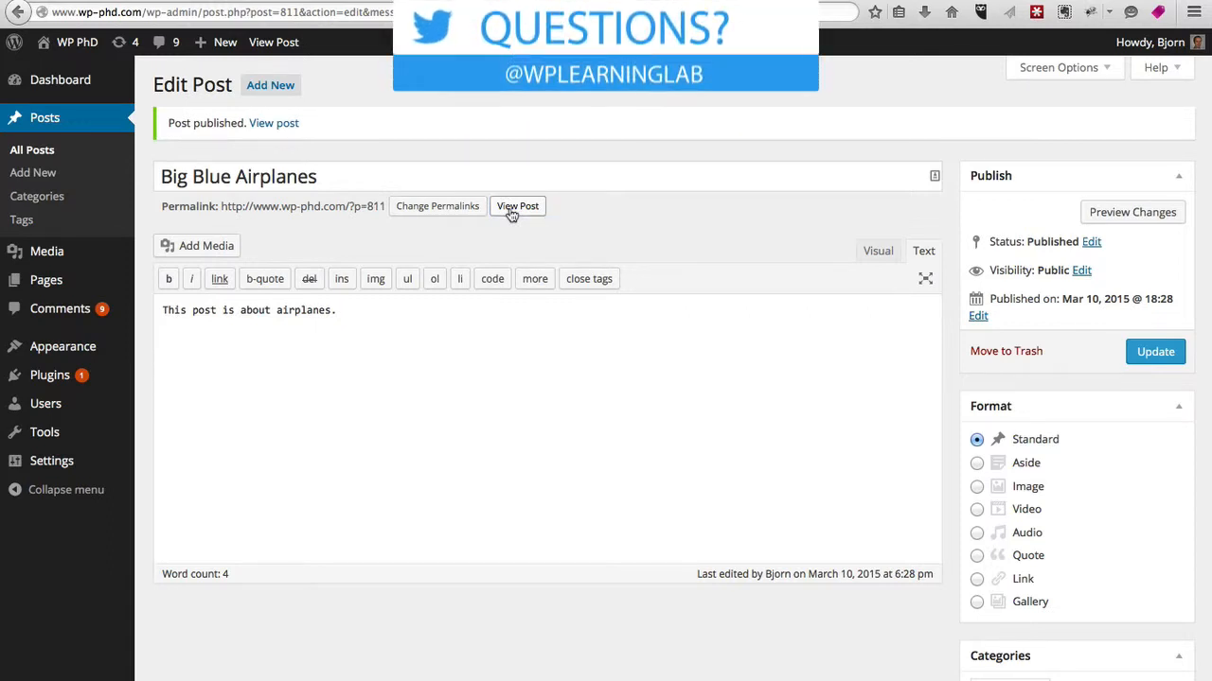
click(516, 206)
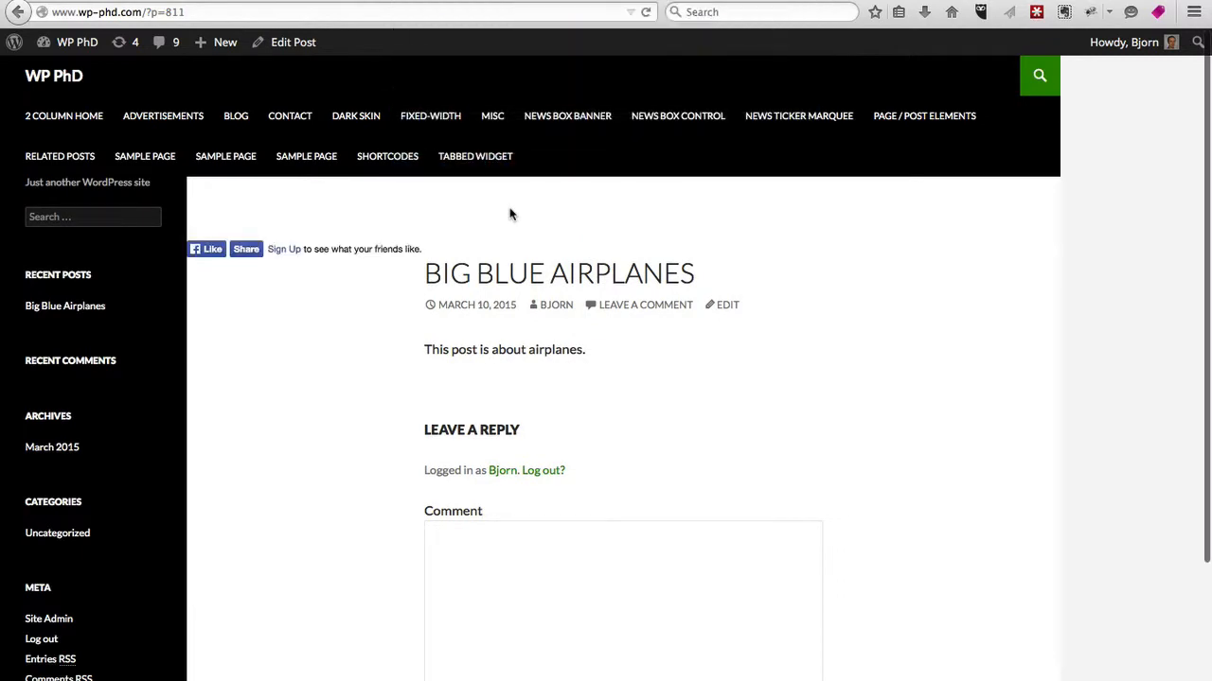
Scroll down the live Big Blue Airplanes page to its text and reply form.
scroll(down, 3)
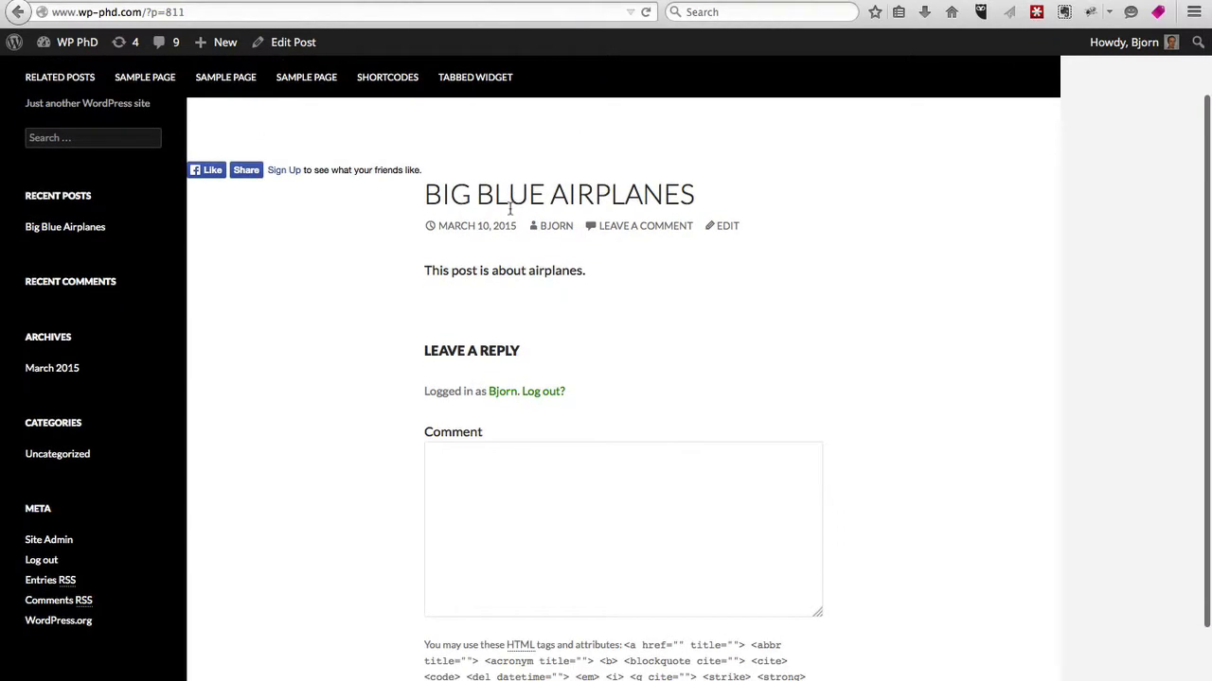
scroll(down, 3)
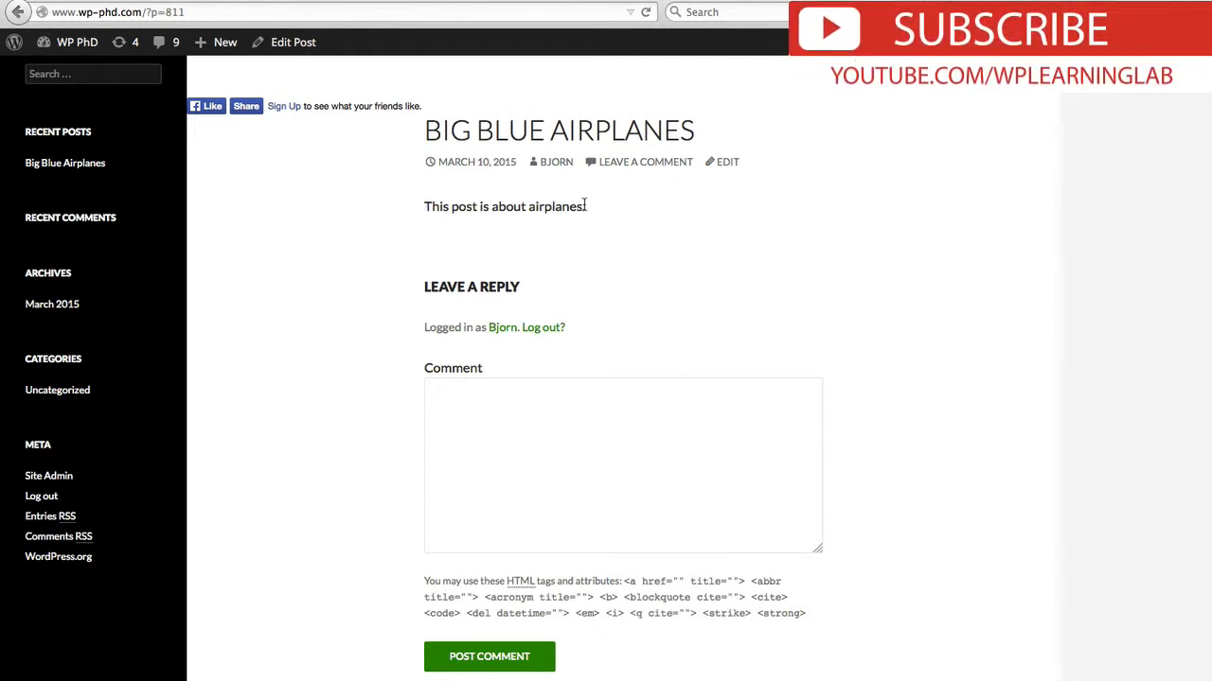
mouse_move(653, 293)
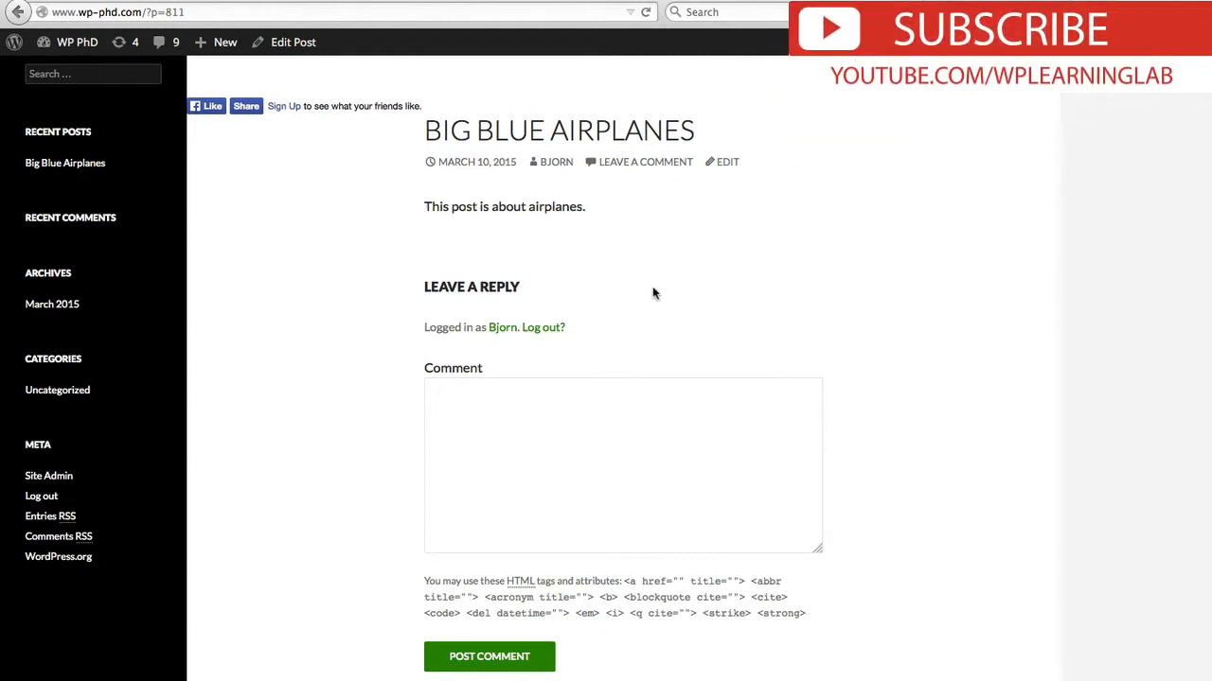